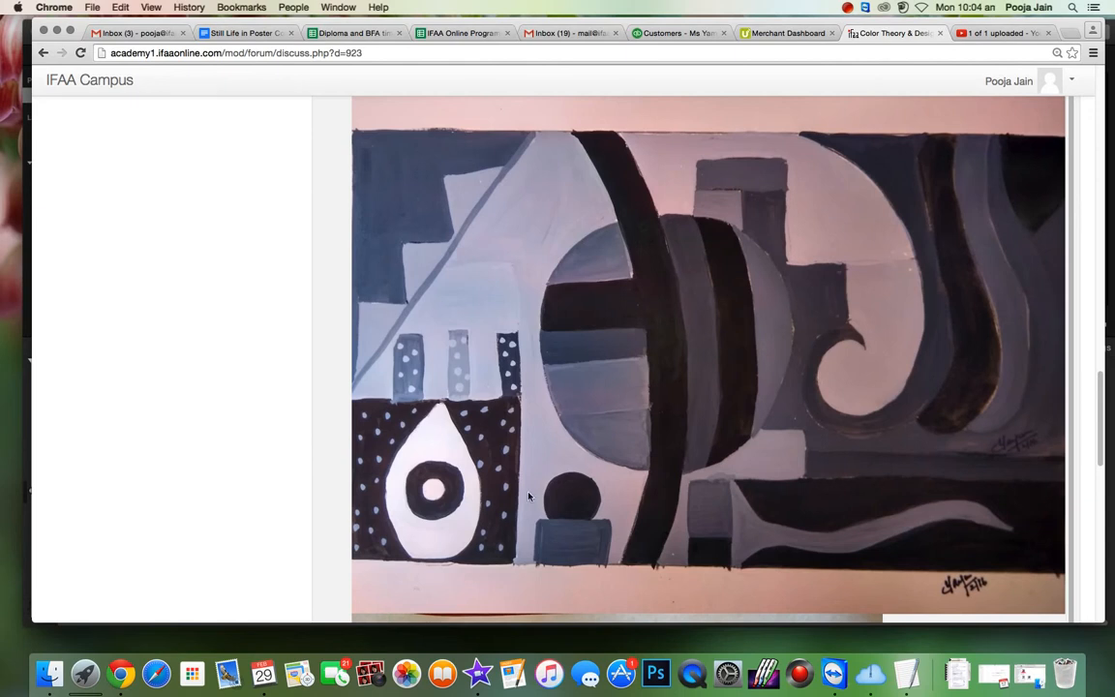
scroll(down, 3)
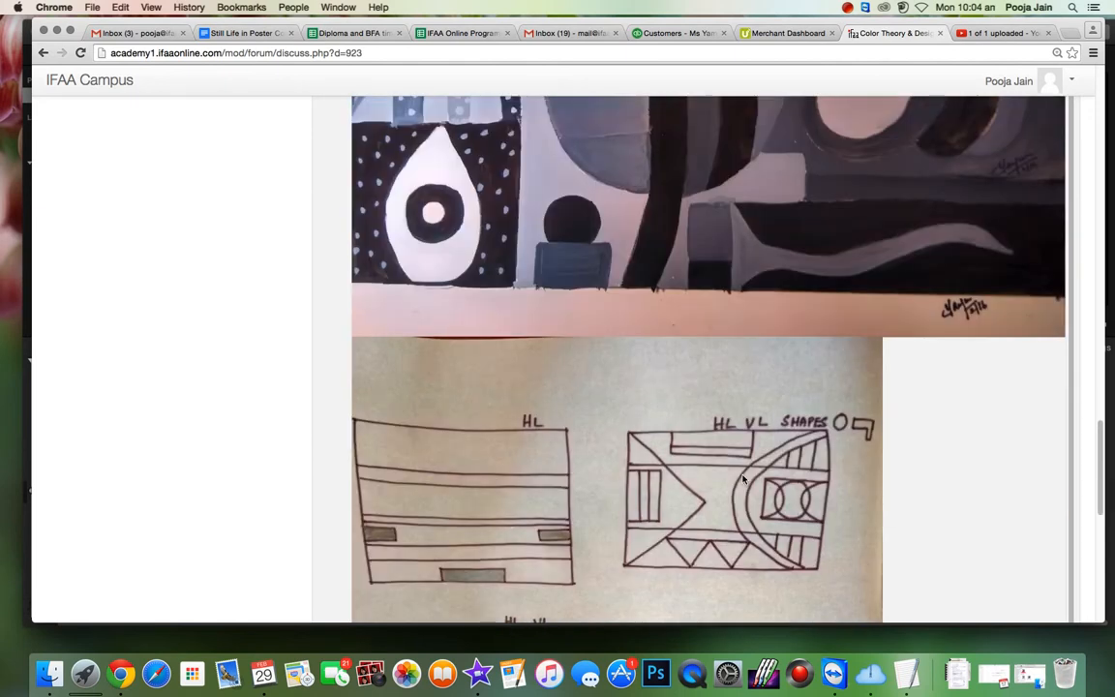
scroll(down, 3)
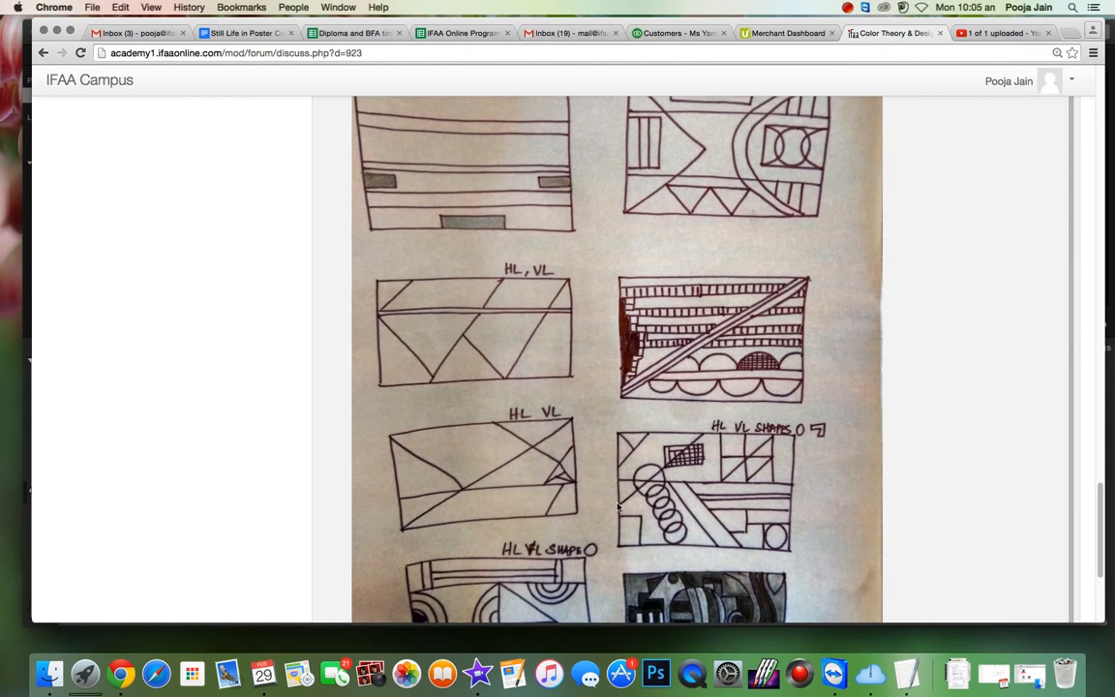
scroll(down, 3)
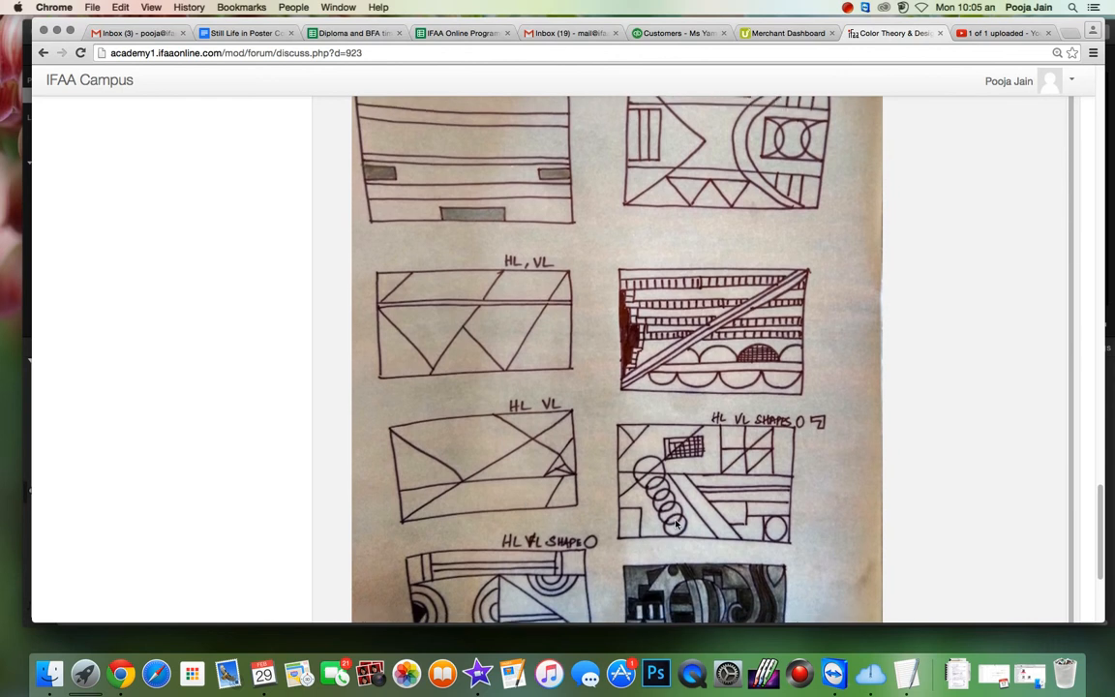
scroll(down, 3)
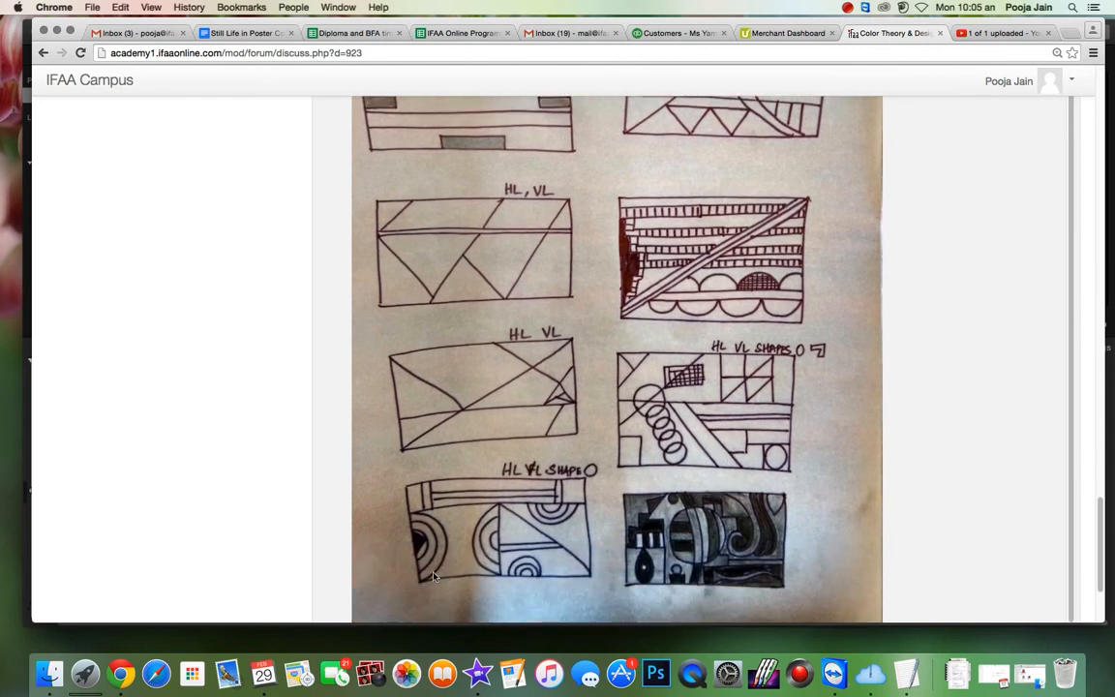
scroll(up, 3)
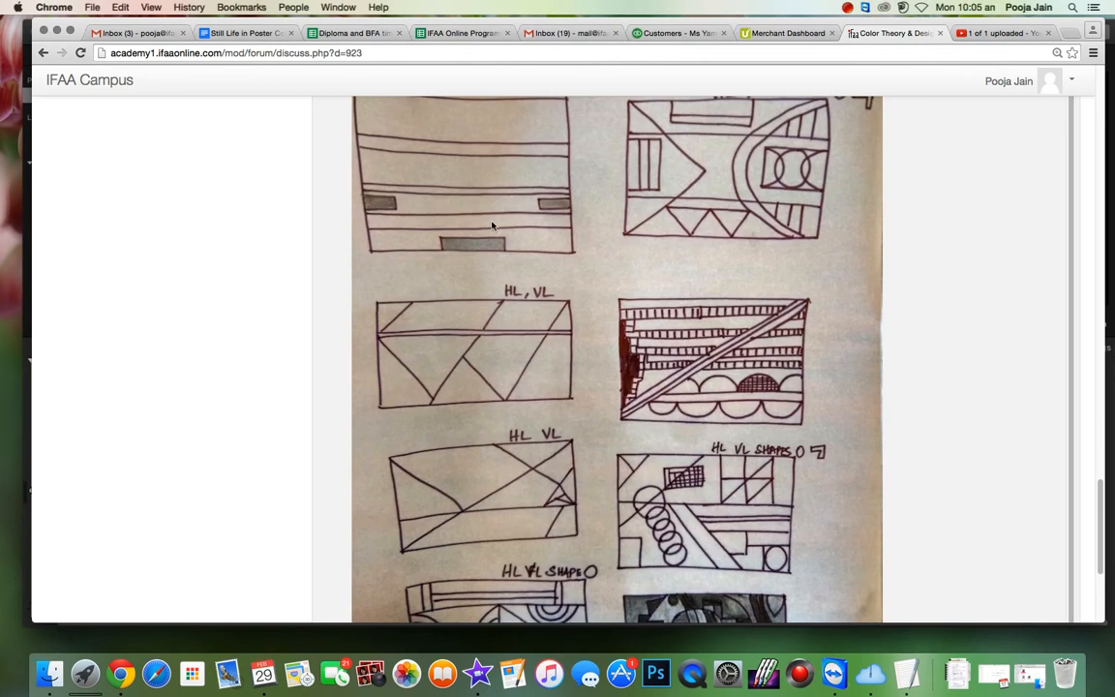
mouse_move(511, 334)
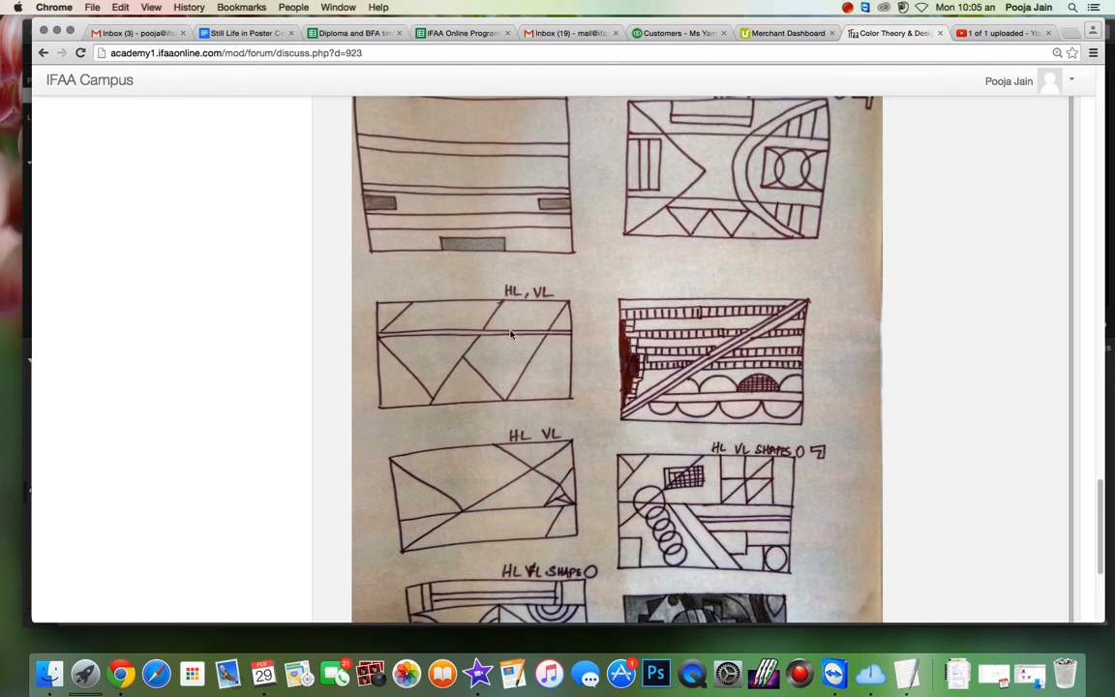
scroll(down, 3)
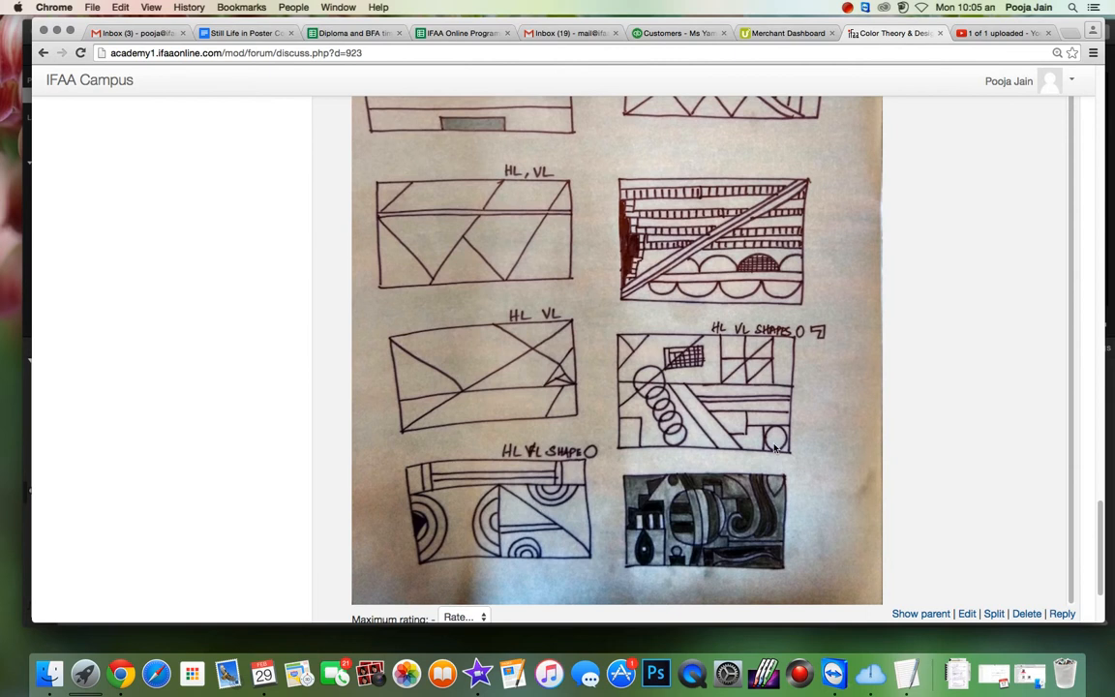
scroll(down, 3)
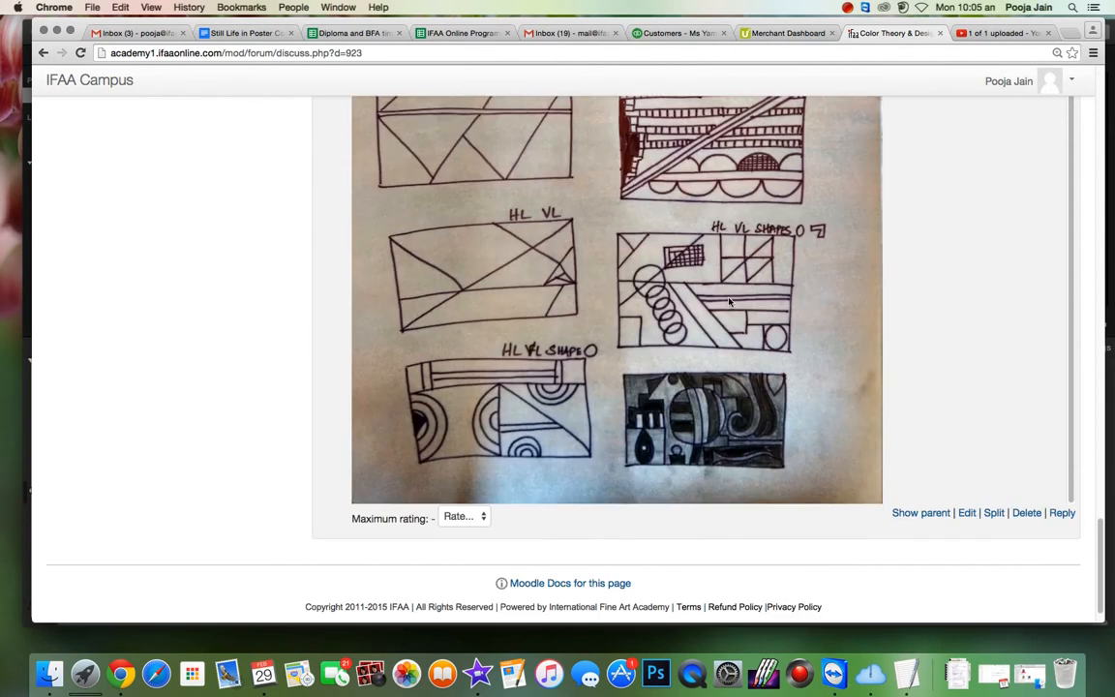
mouse_move(661, 409)
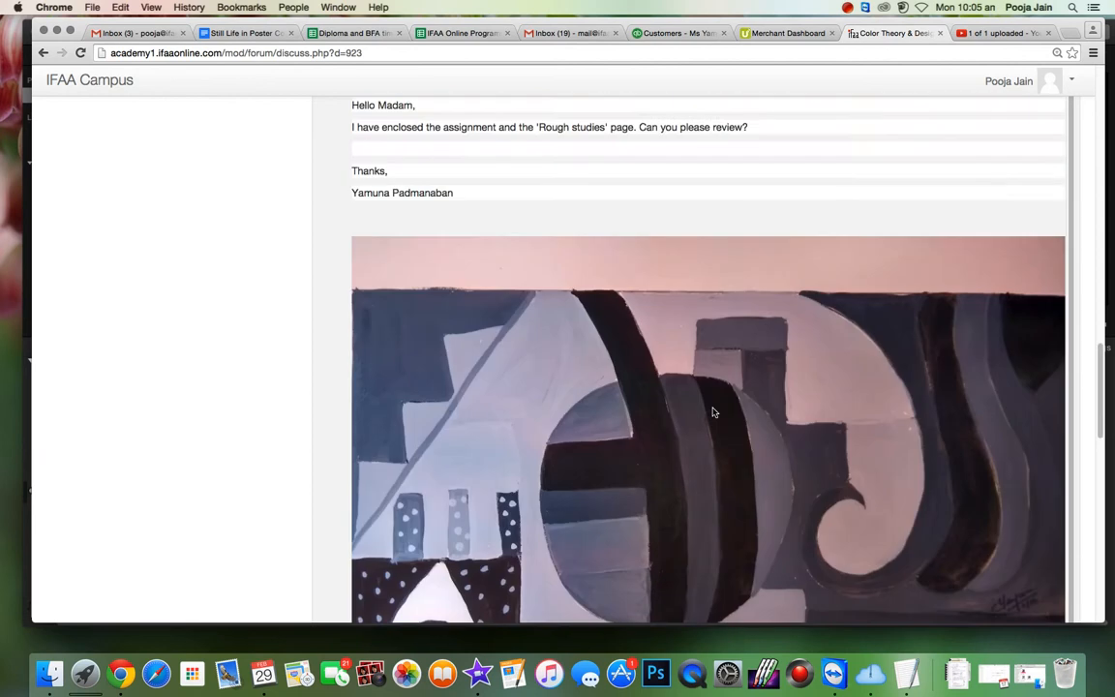
scroll(down, 3)
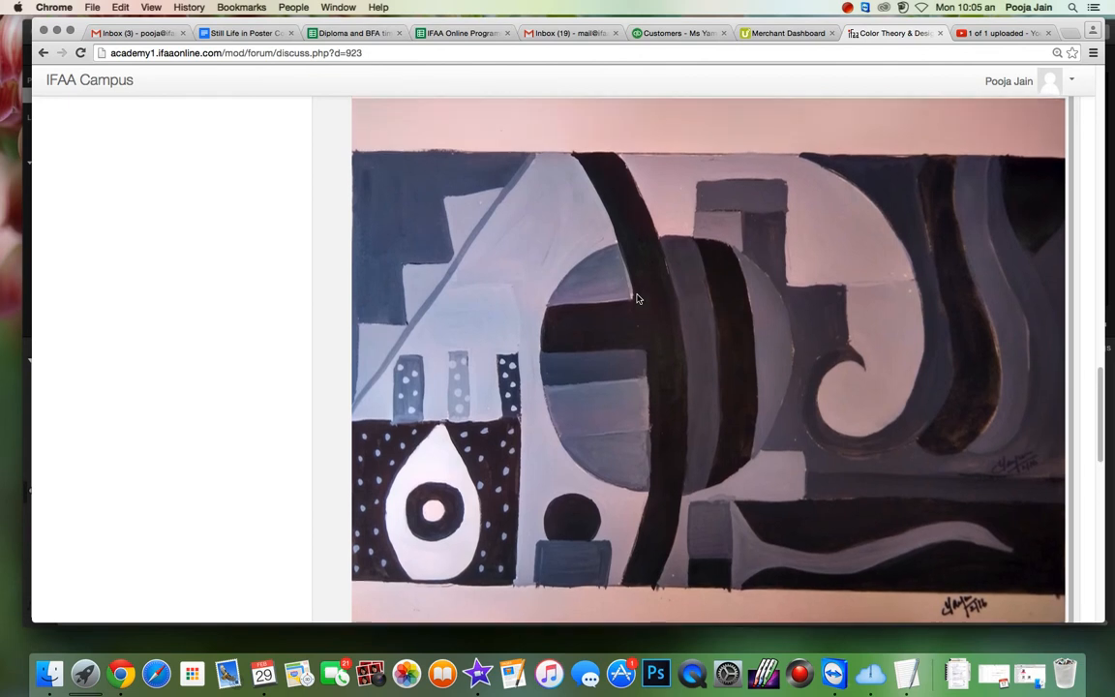
scroll(down, 3)
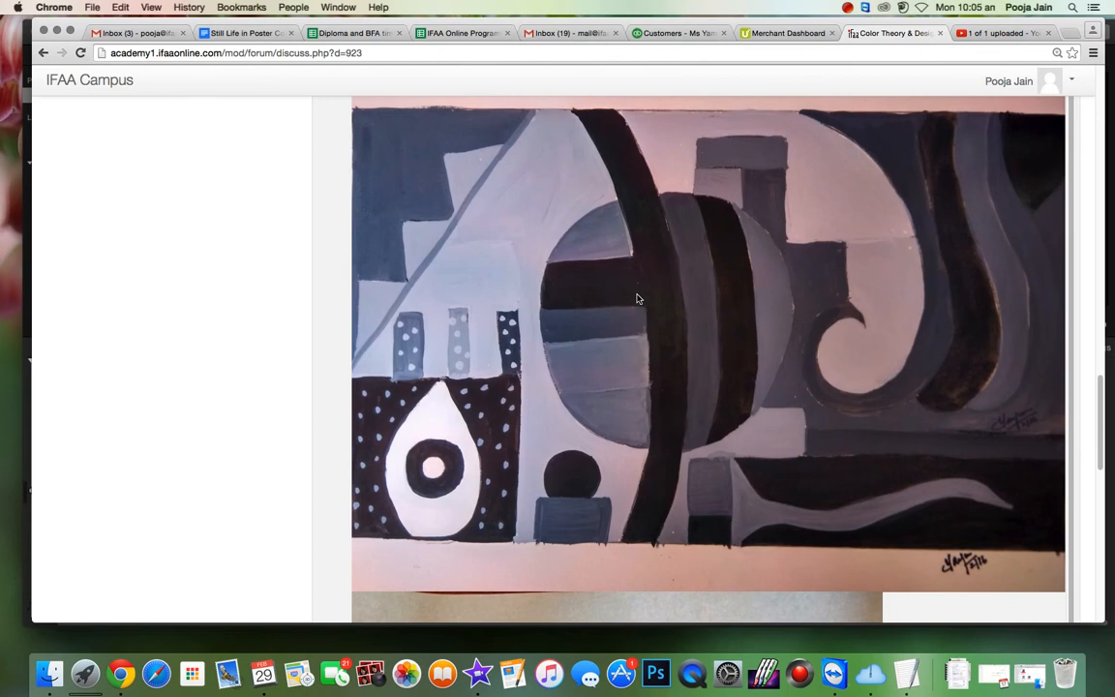
mouse_move(476, 433)
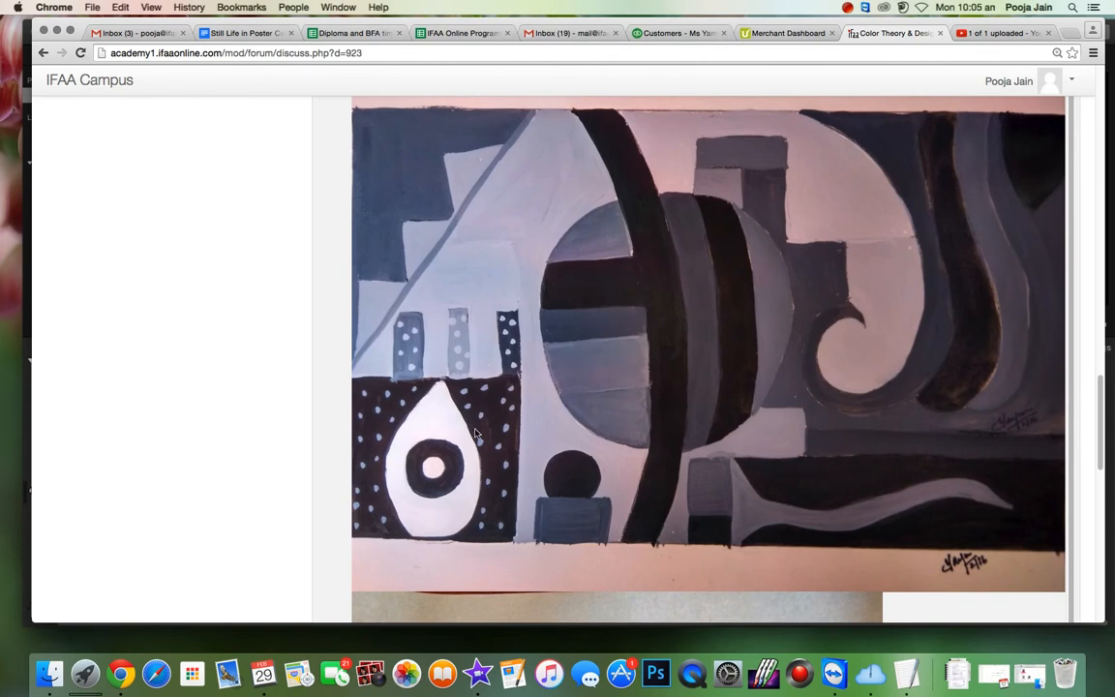
mouse_move(414, 413)
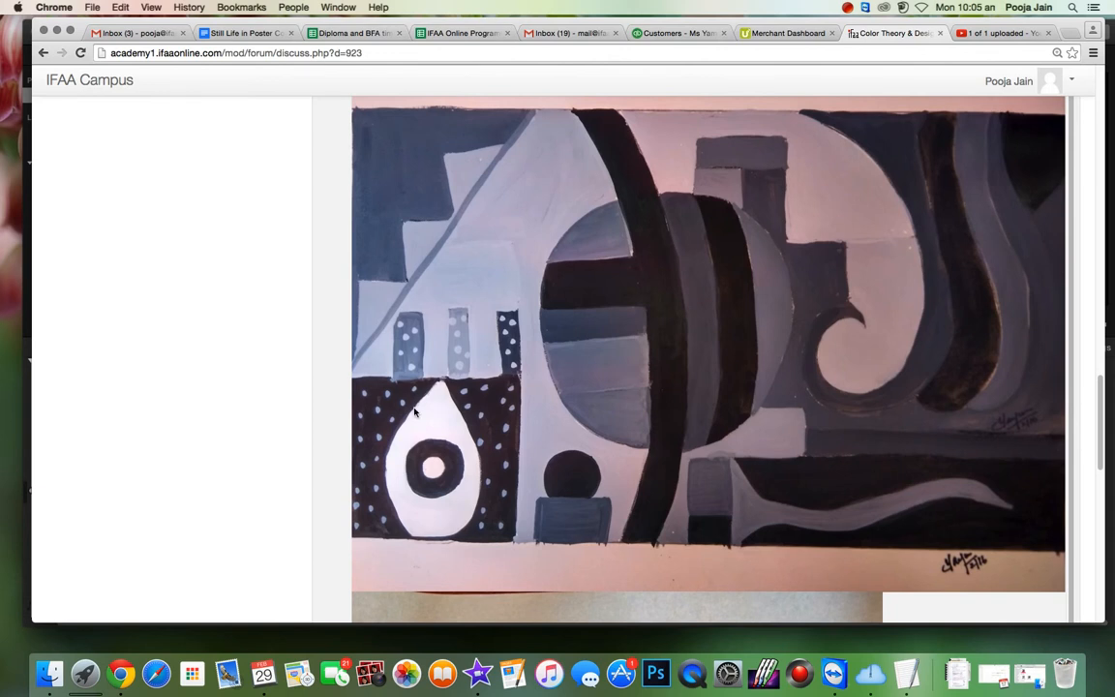
mouse_move(384, 461)
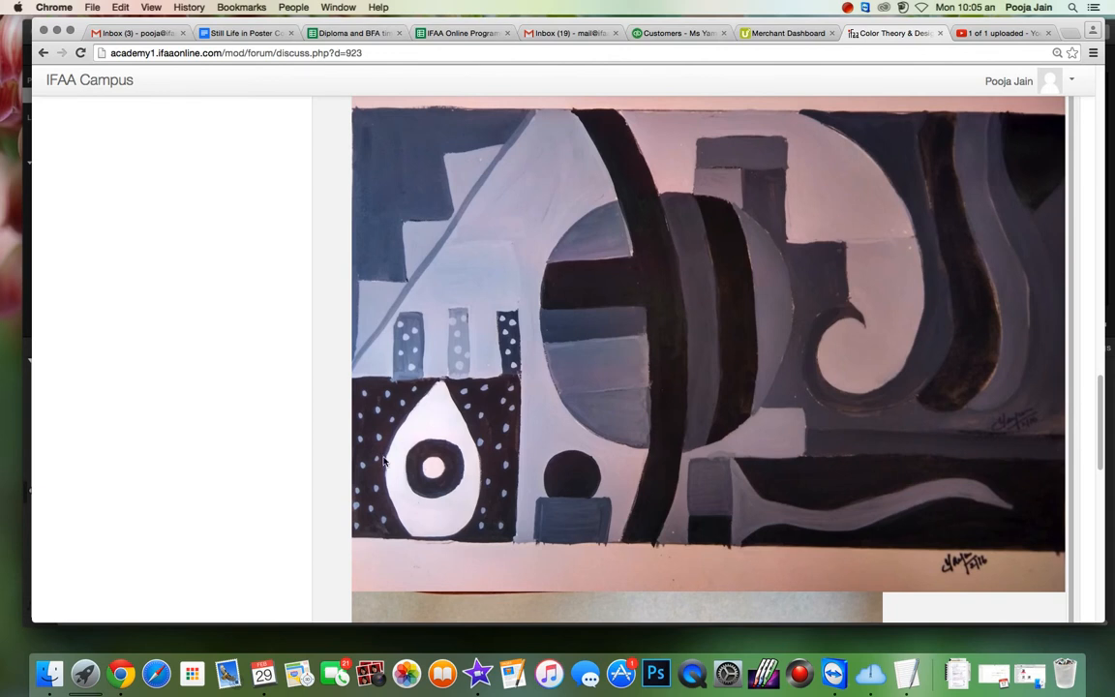
mouse_move(346, 490)
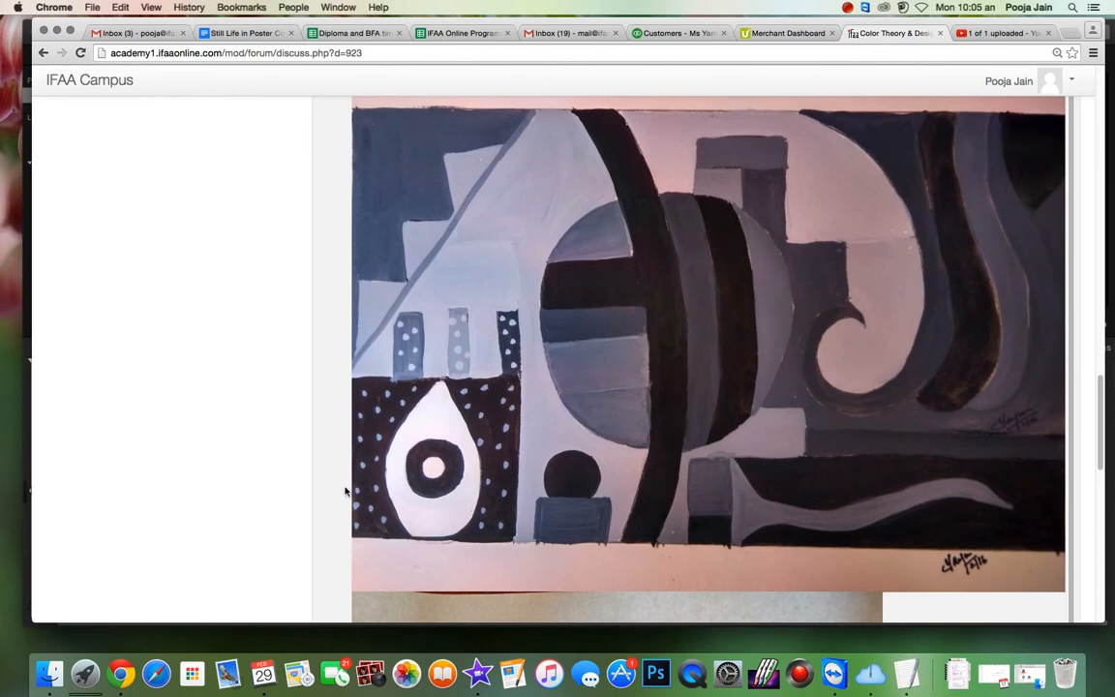
mouse_move(492, 409)
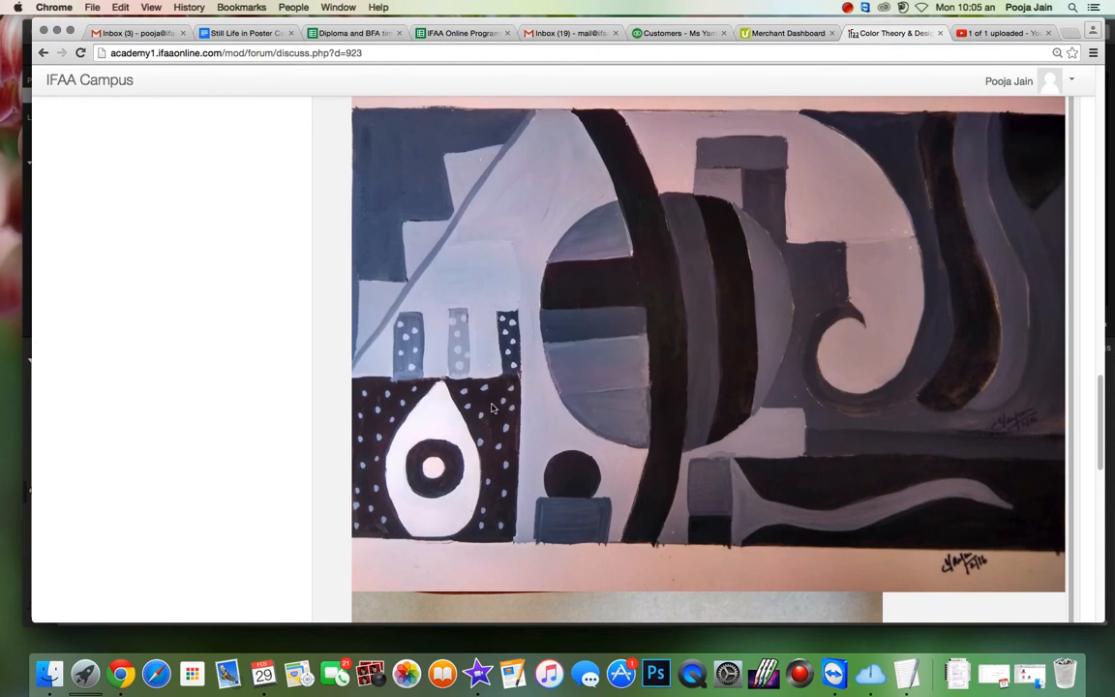
mouse_move(501, 553)
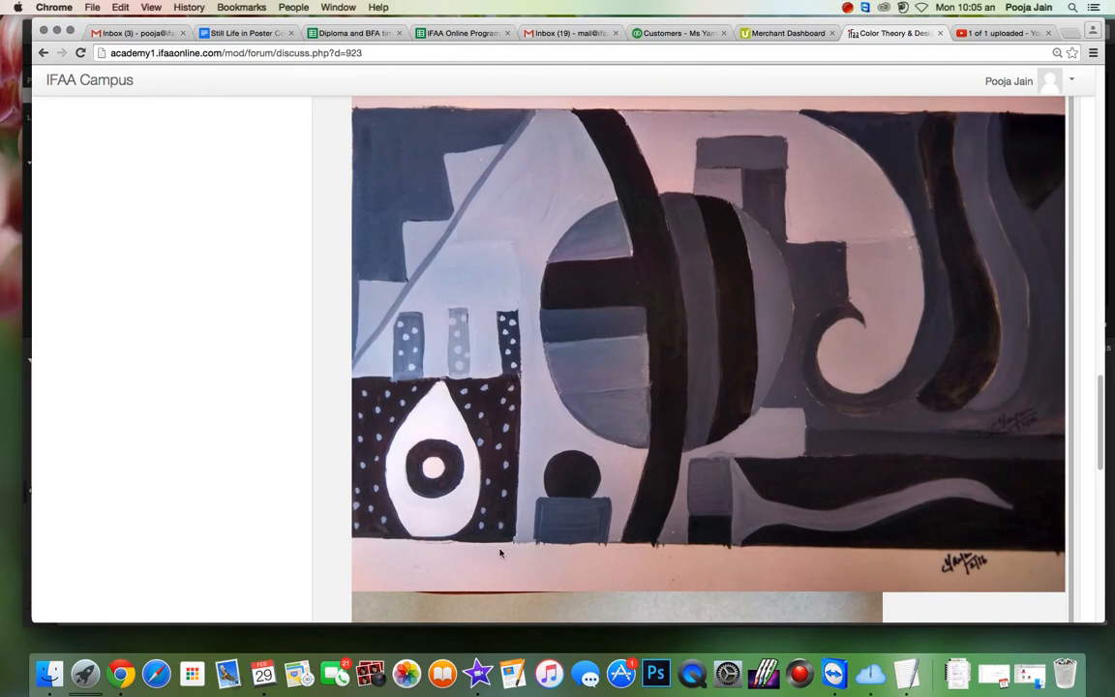
mouse_move(552, 438)
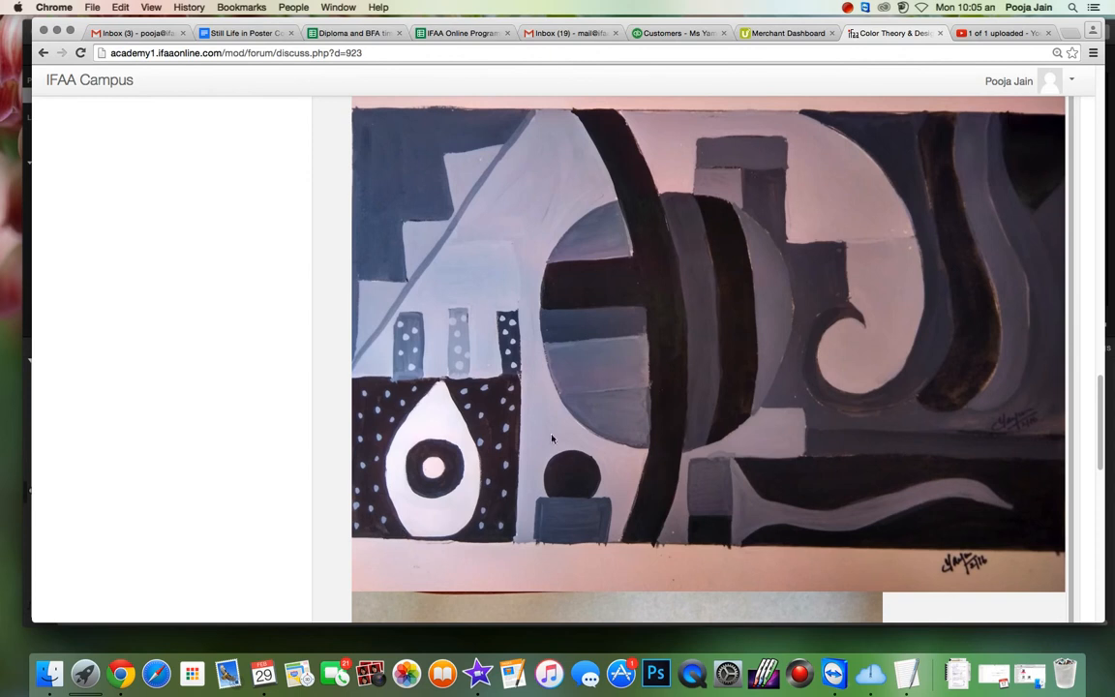
mouse_move(386, 356)
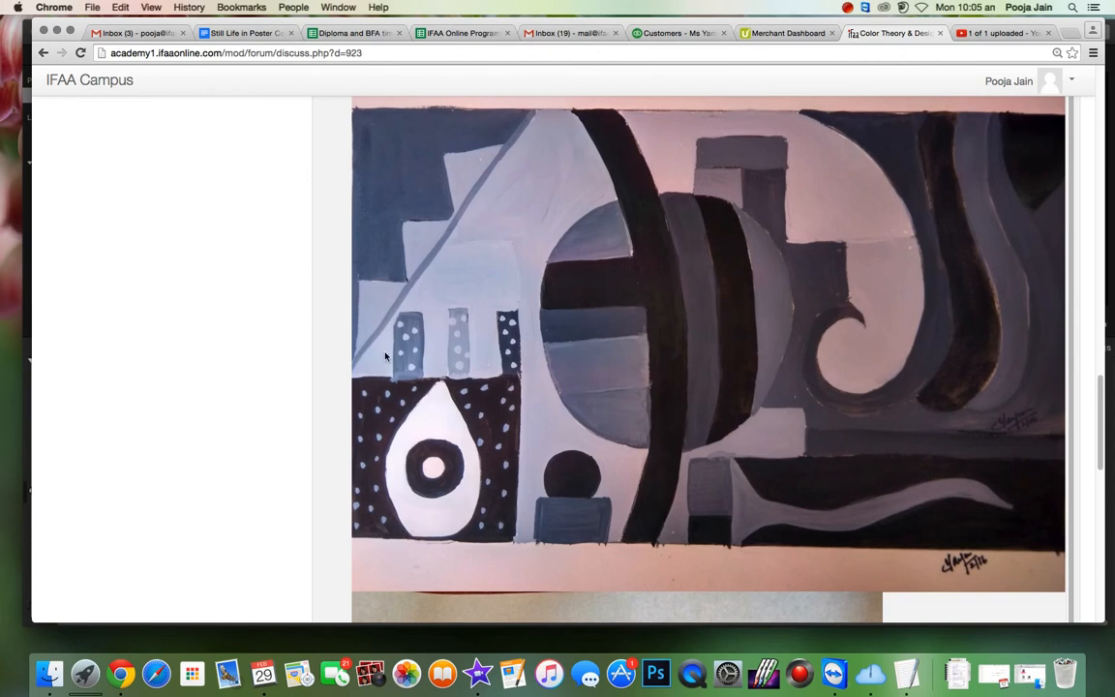
mouse_move(466, 422)
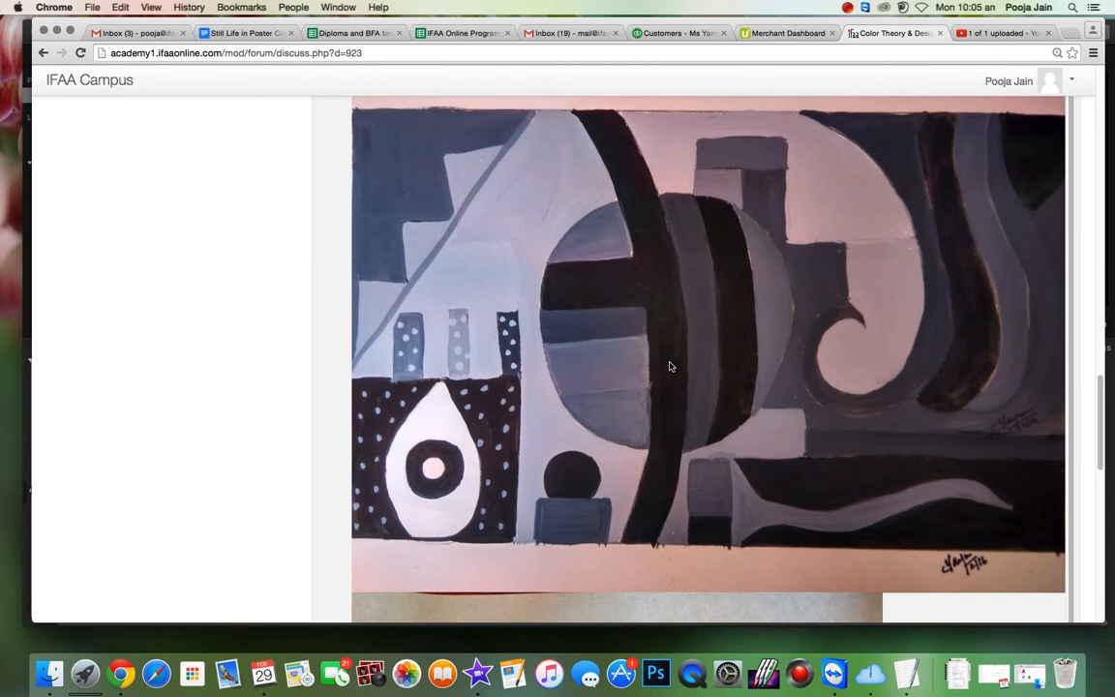
mouse_move(399, 395)
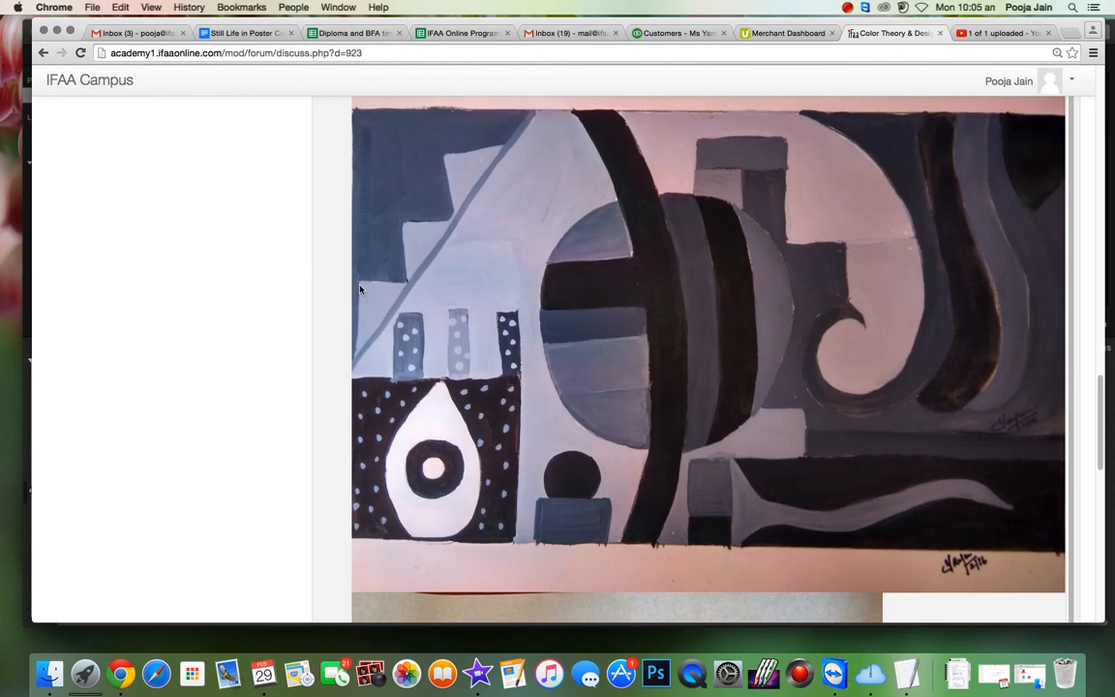
mouse_move(412, 263)
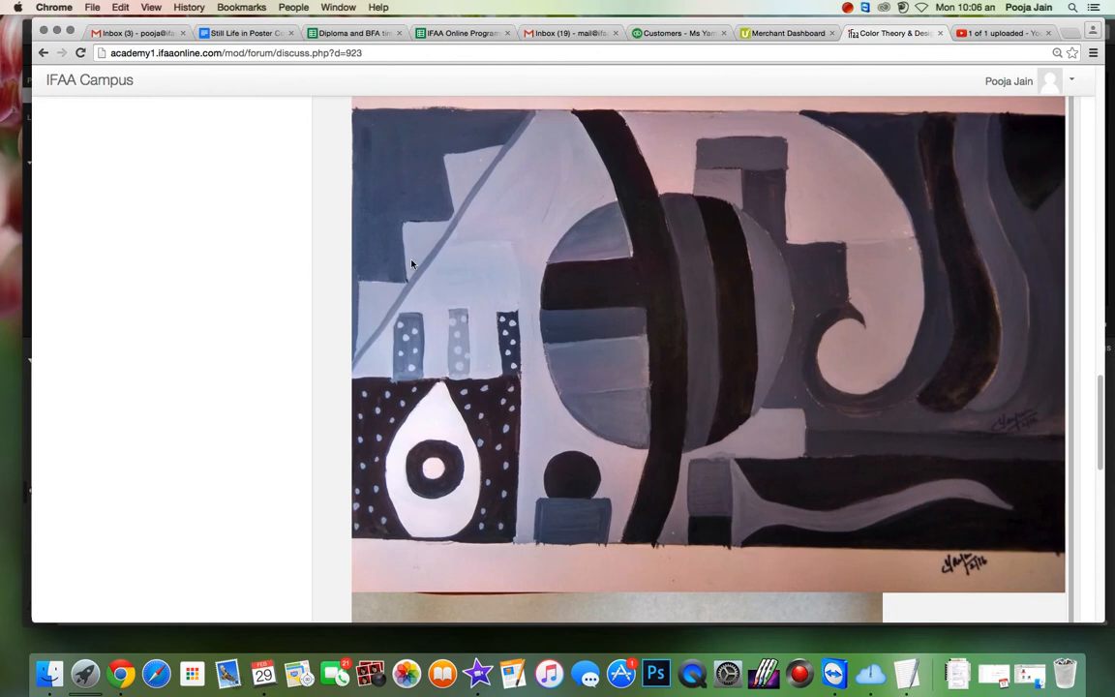
mouse_move(416, 291)
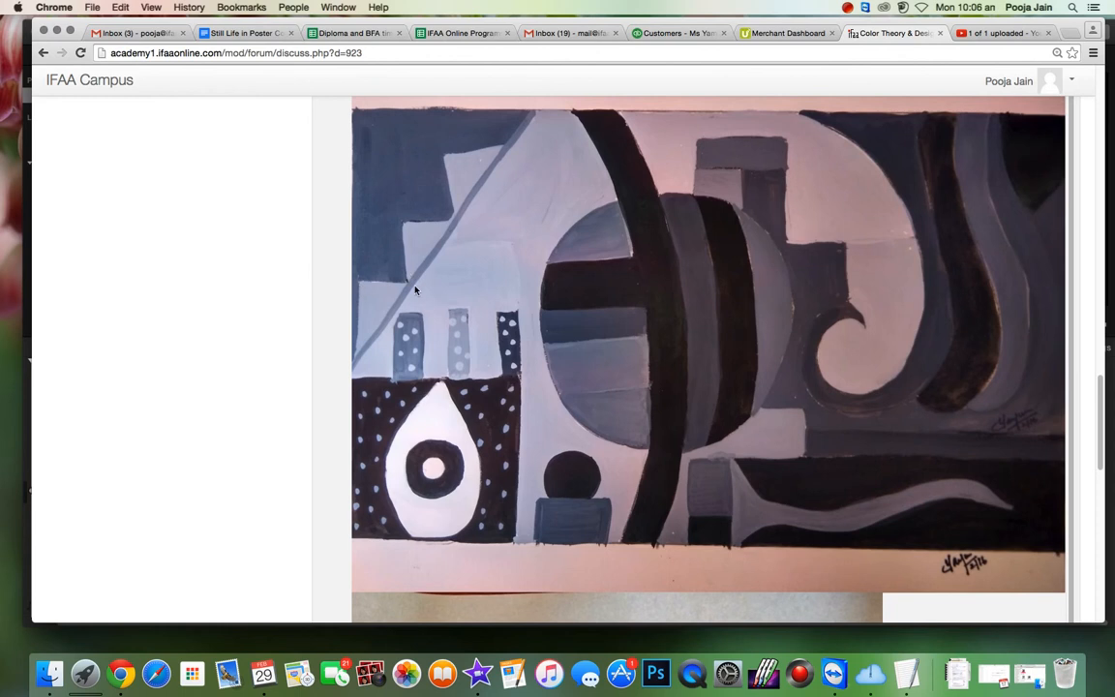
mouse_move(409, 294)
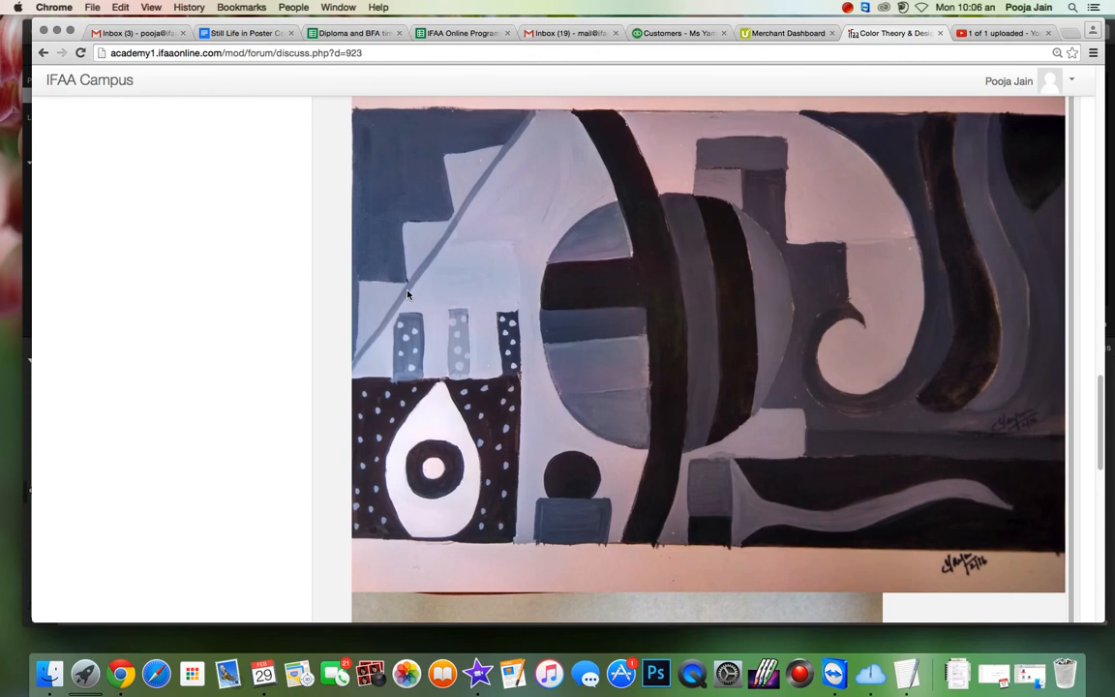
mouse_move(459, 230)
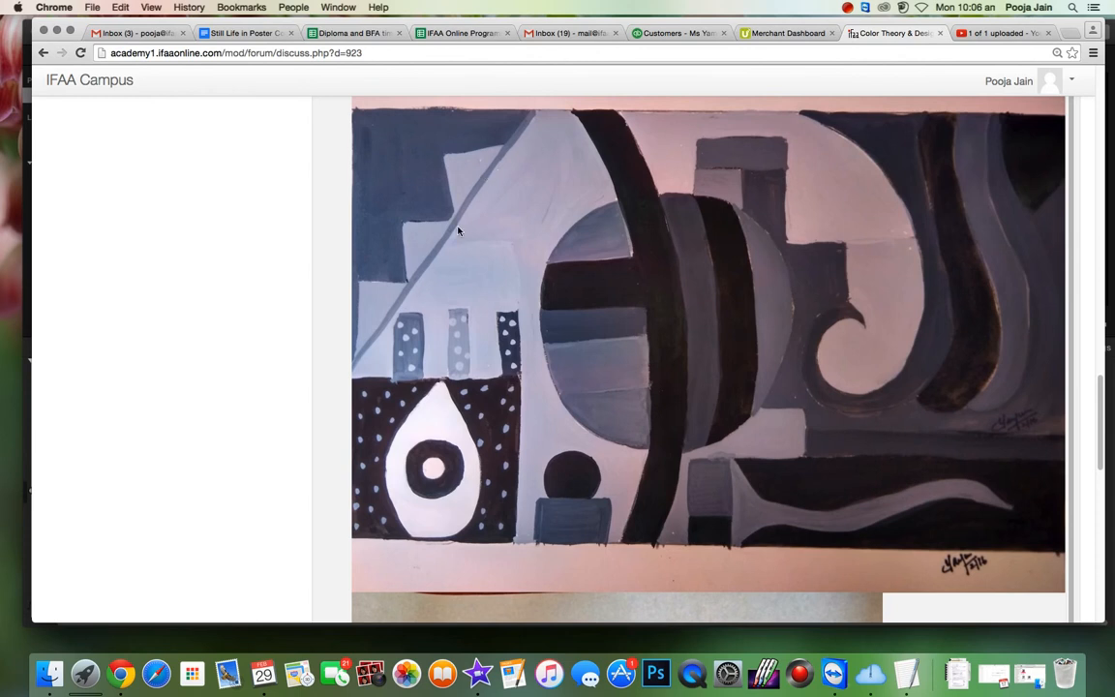
mouse_move(496, 155)
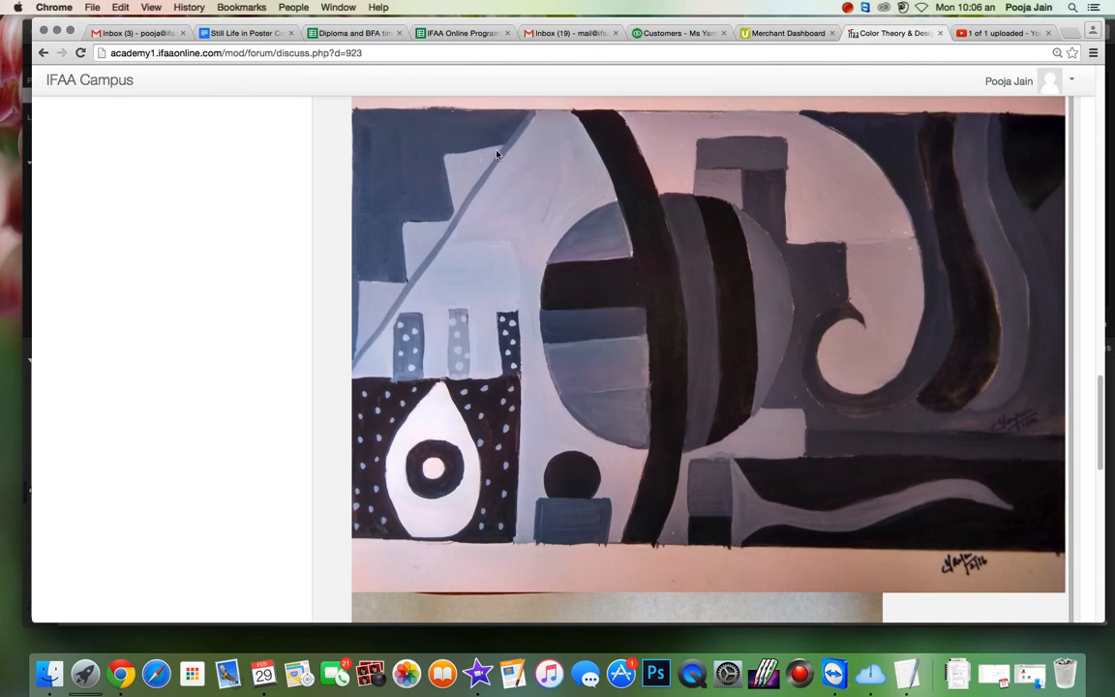
mouse_move(391, 282)
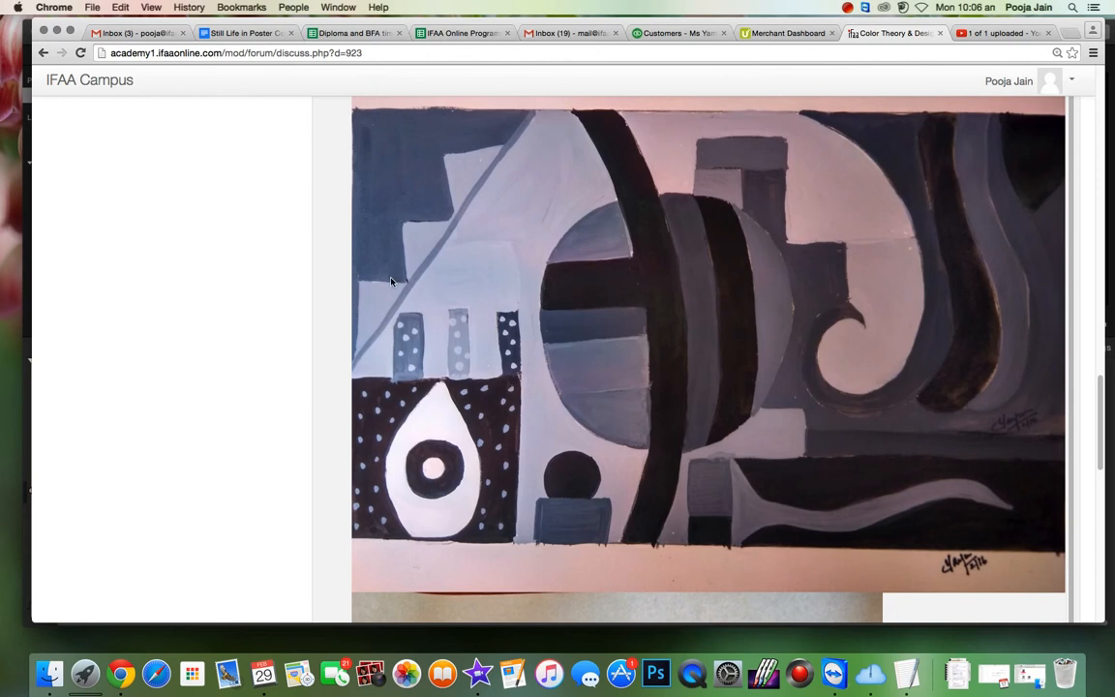
mouse_move(383, 254)
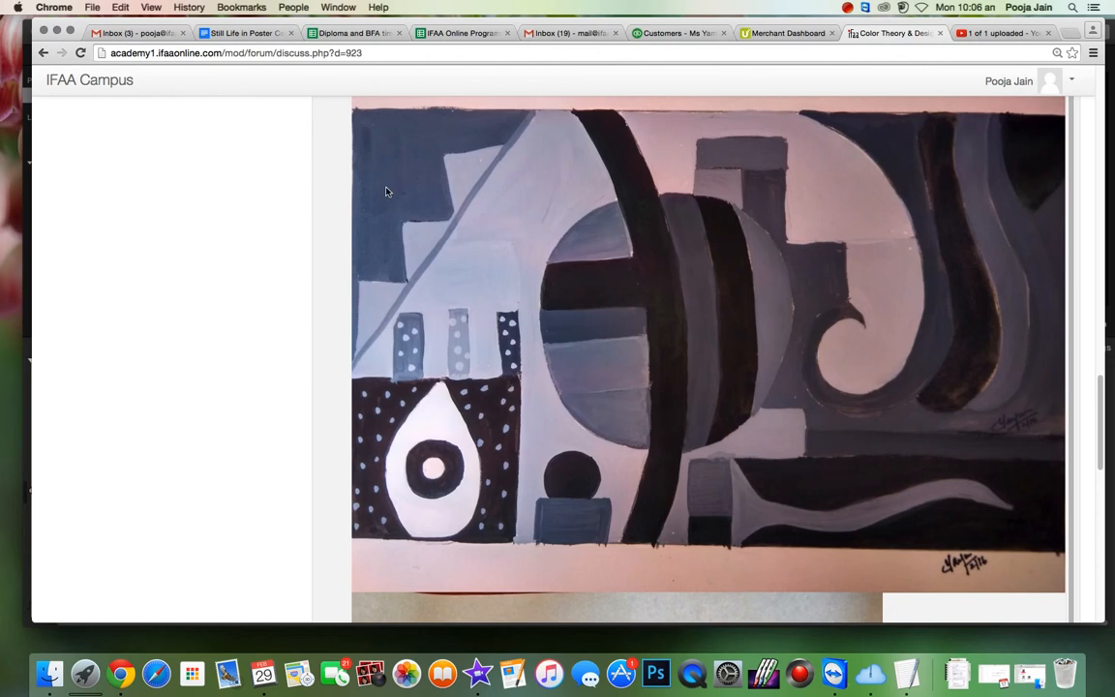
mouse_move(420, 238)
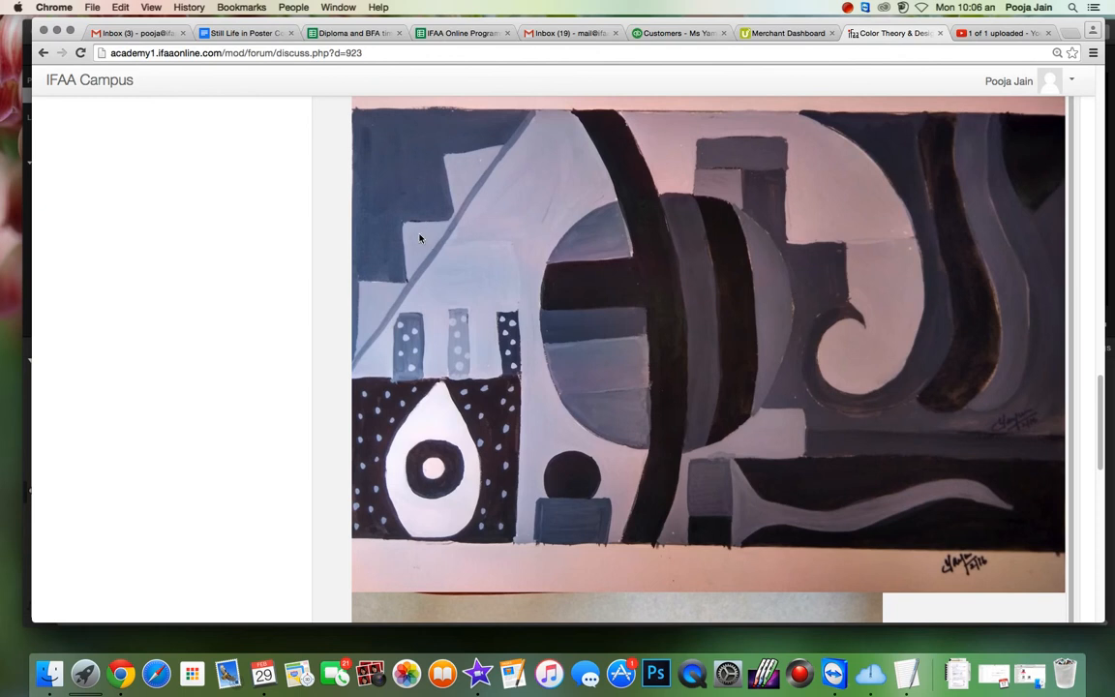
mouse_move(410, 280)
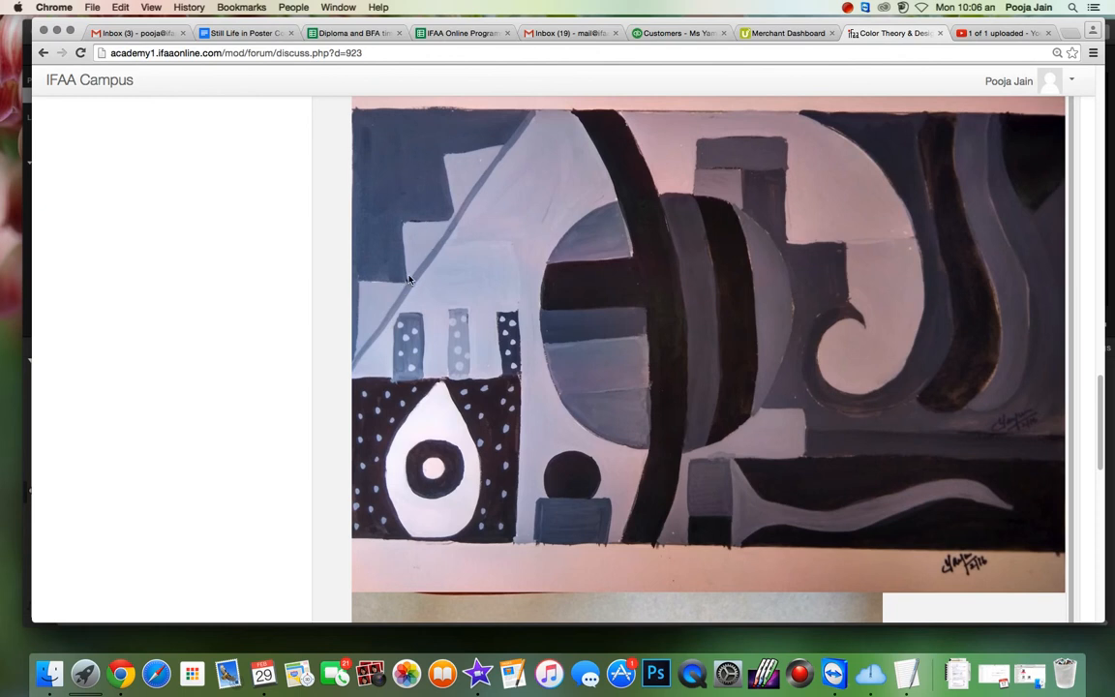
mouse_move(449, 231)
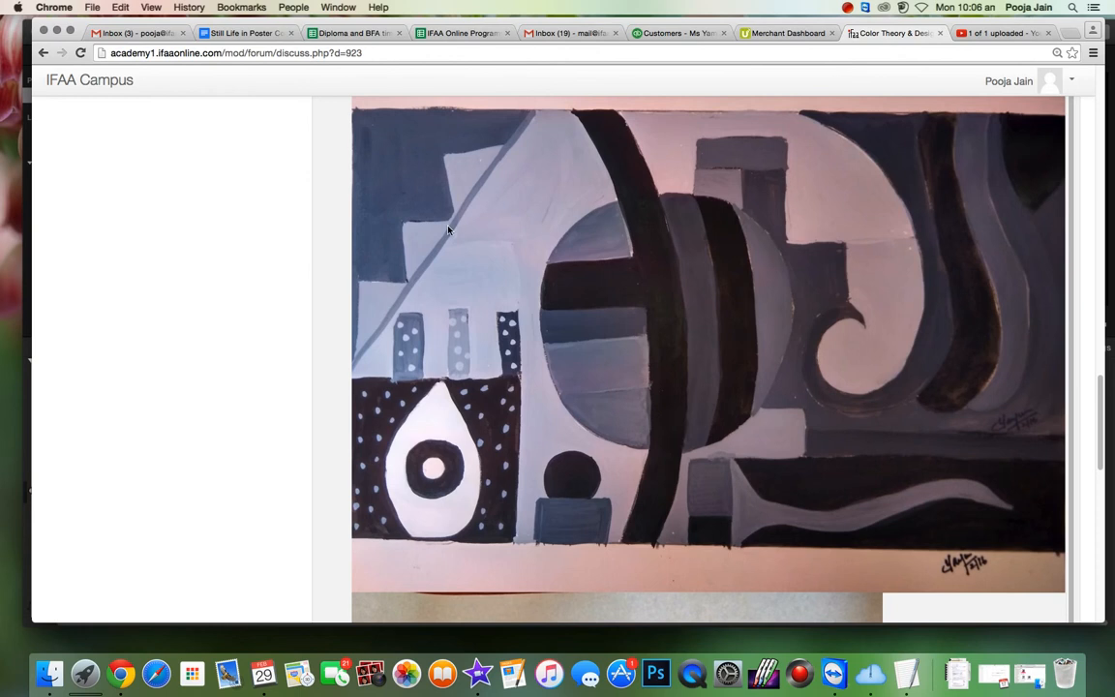
mouse_move(439, 311)
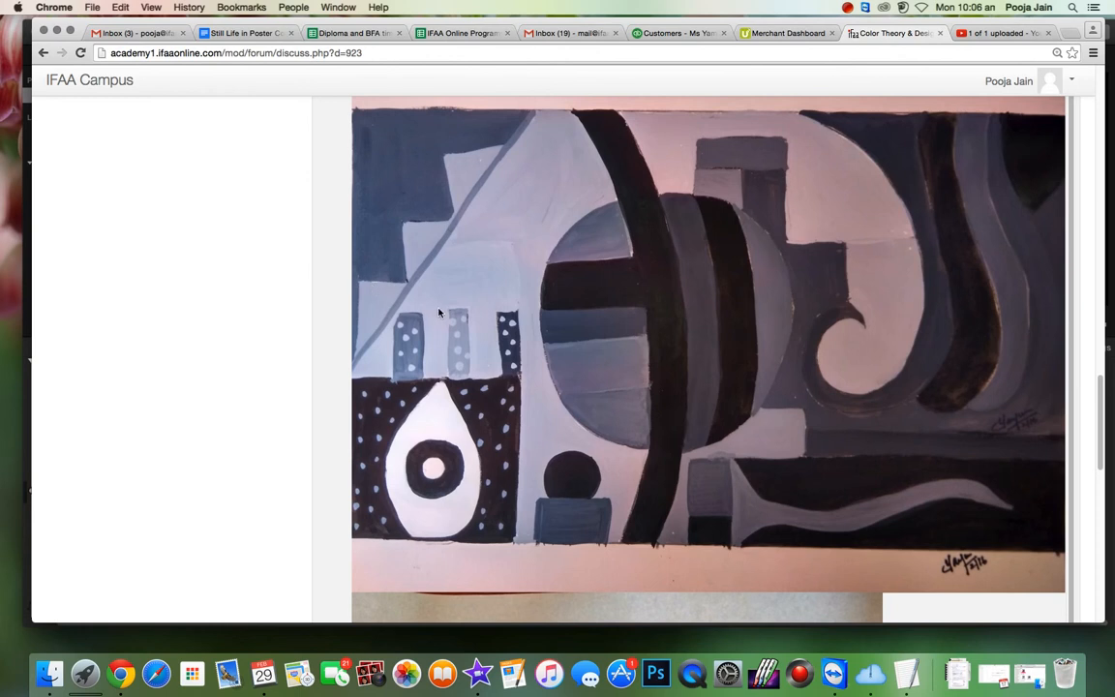
mouse_move(462, 146)
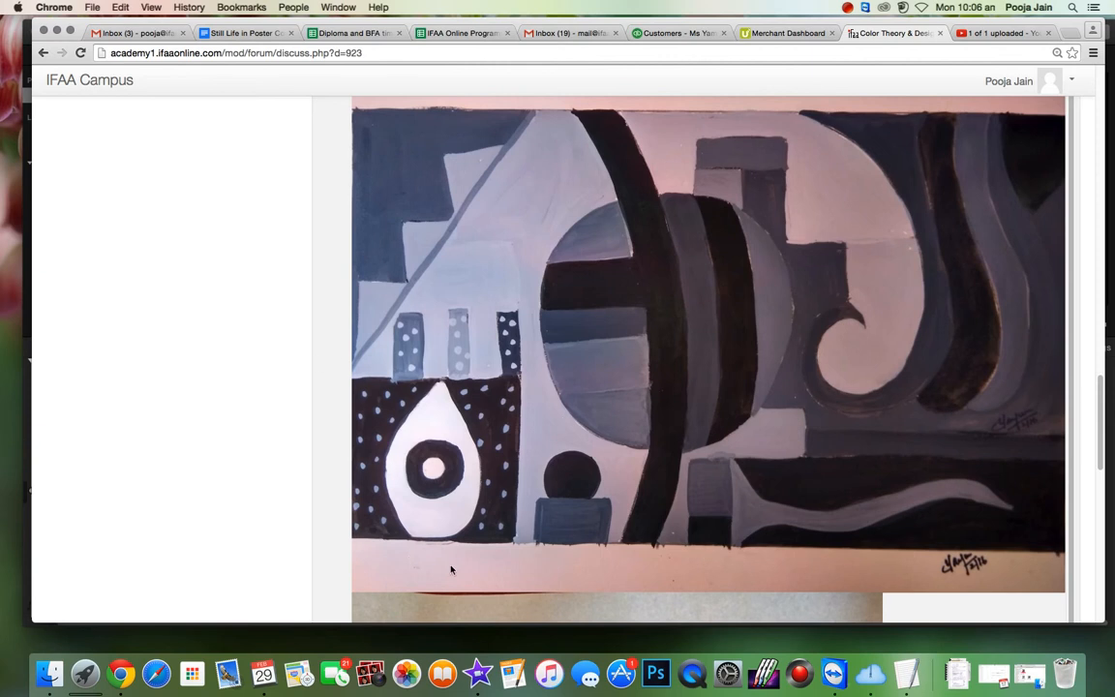
mouse_move(335, 524)
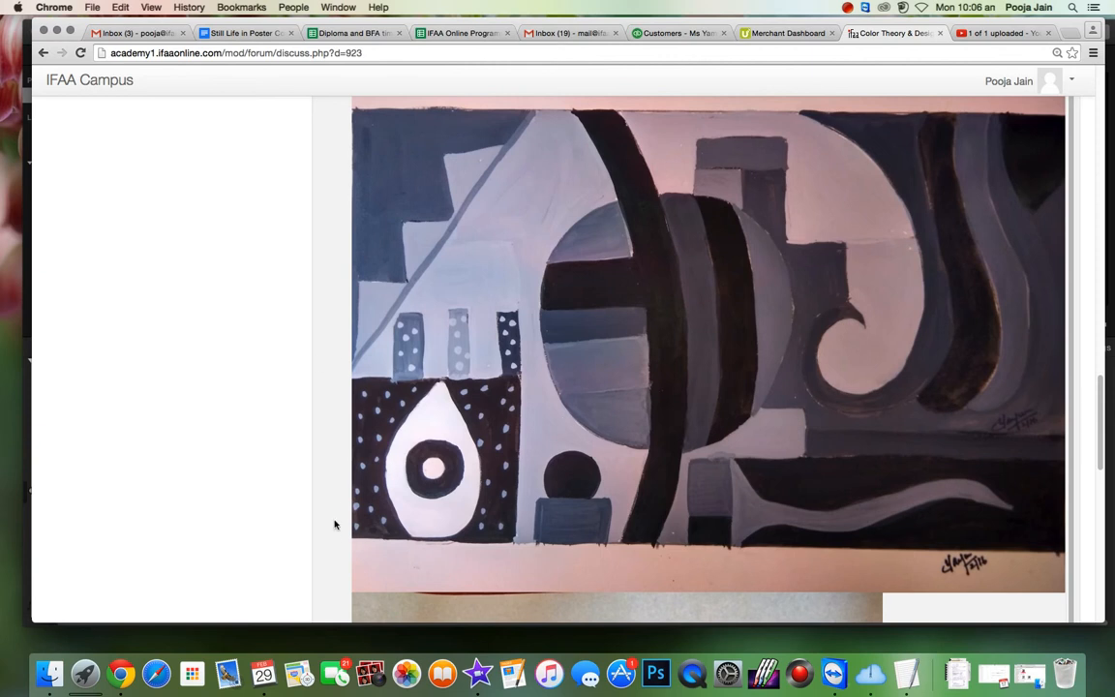
mouse_move(589, 484)
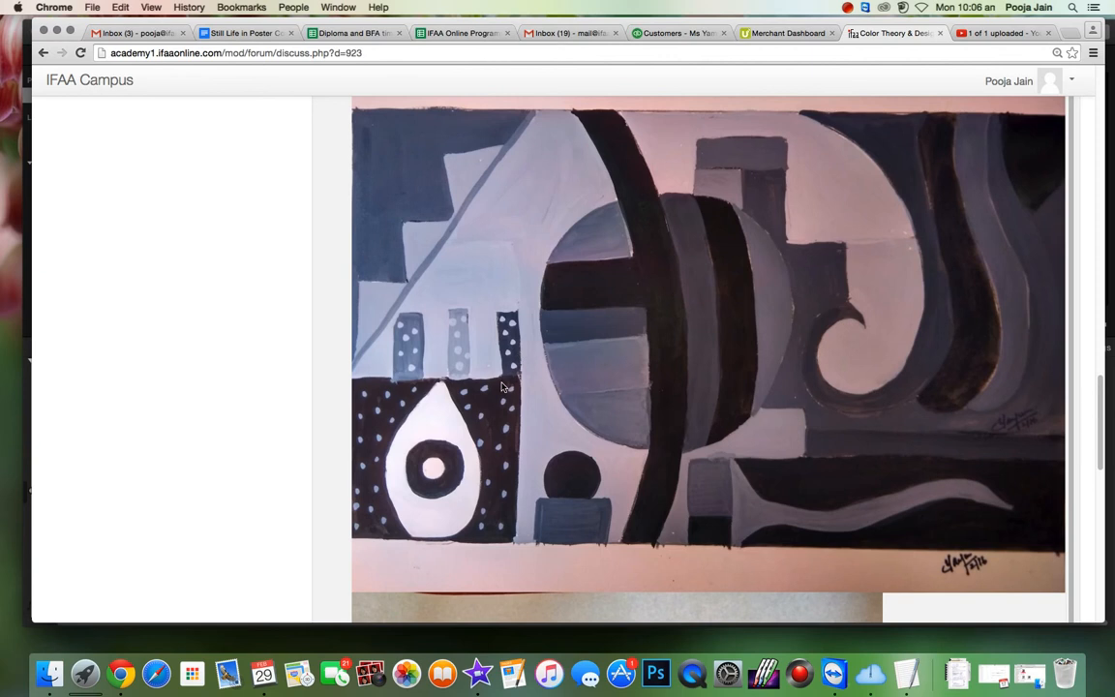
mouse_move(656, 206)
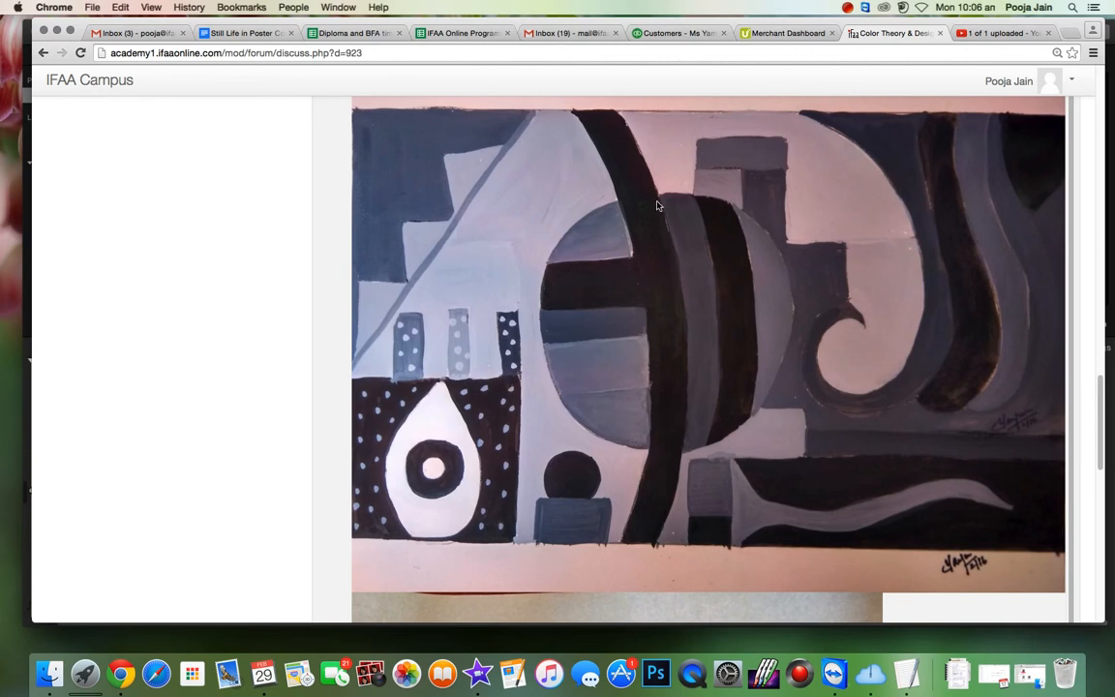
mouse_move(830, 387)
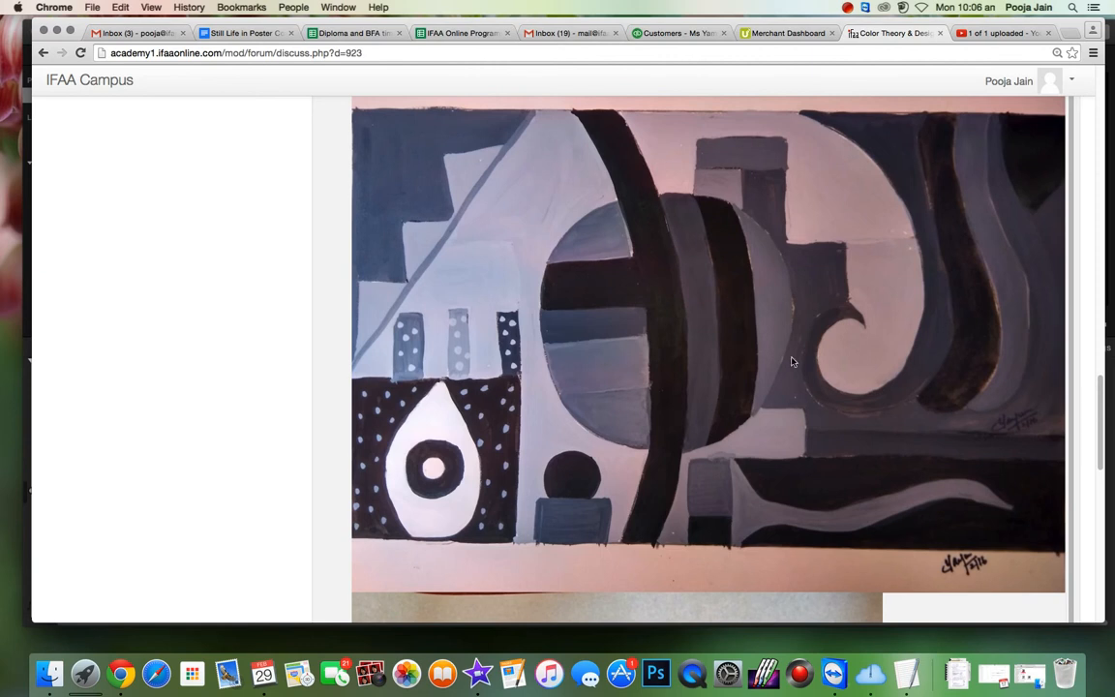
mouse_move(633, 416)
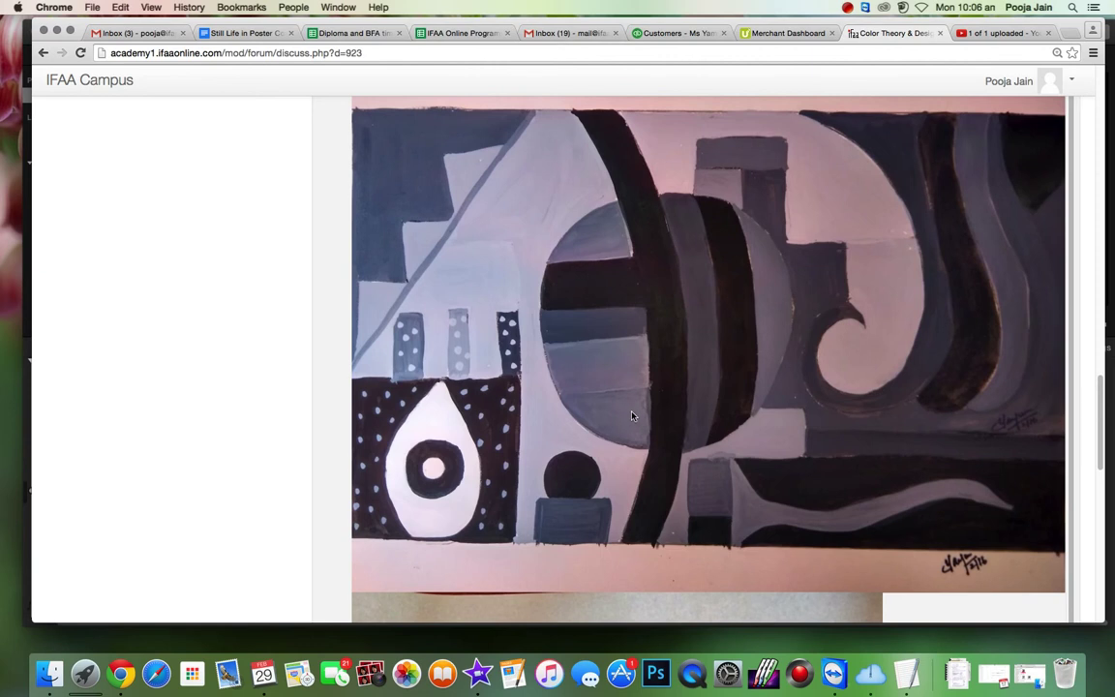
mouse_move(774, 305)
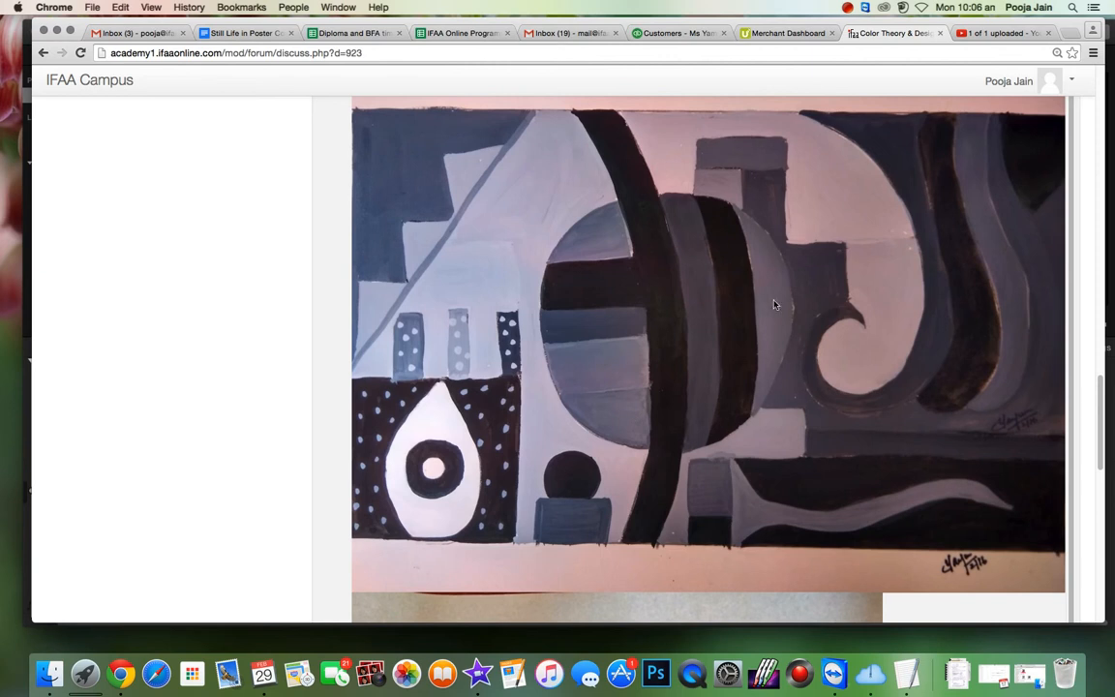
mouse_move(654, 304)
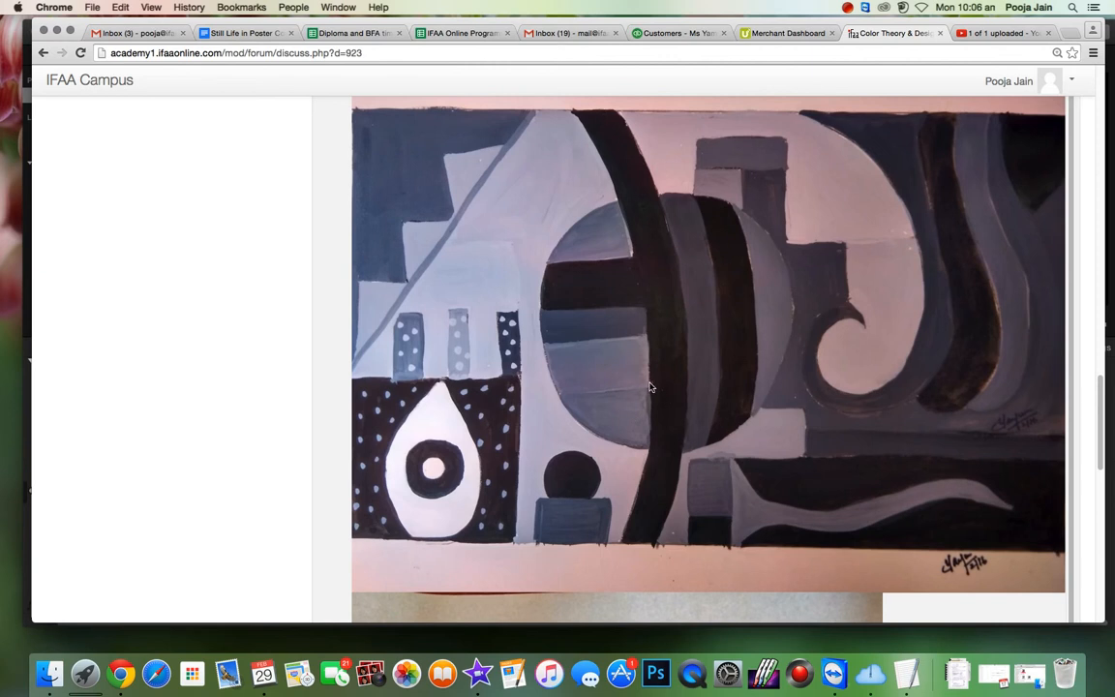
mouse_move(687, 376)
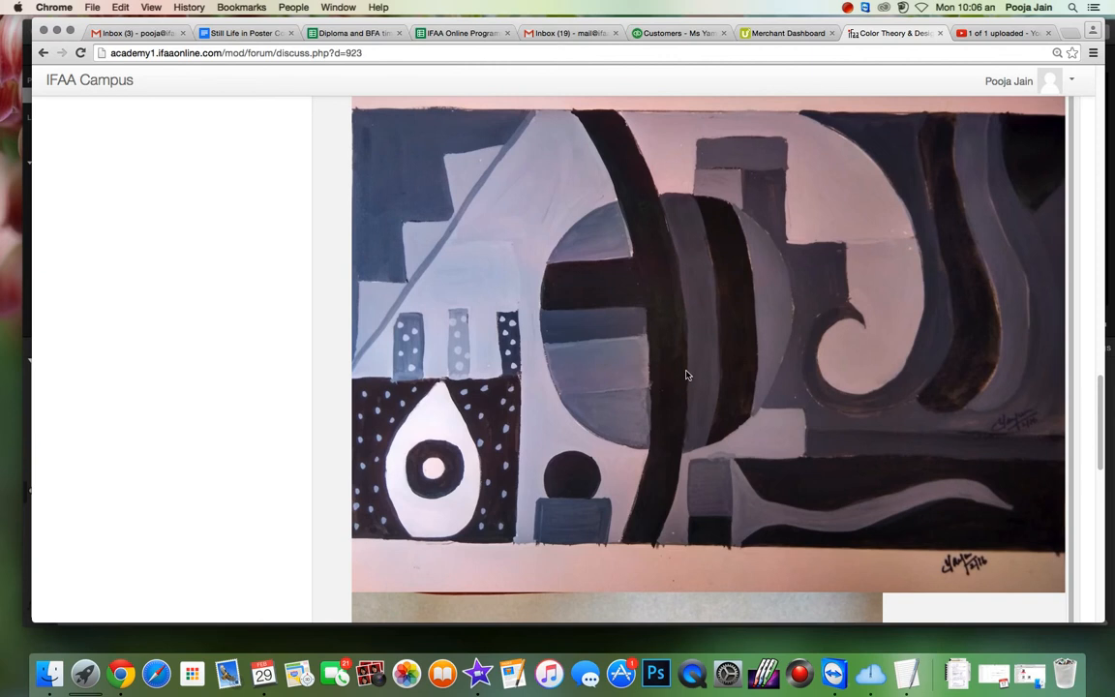
mouse_move(737, 349)
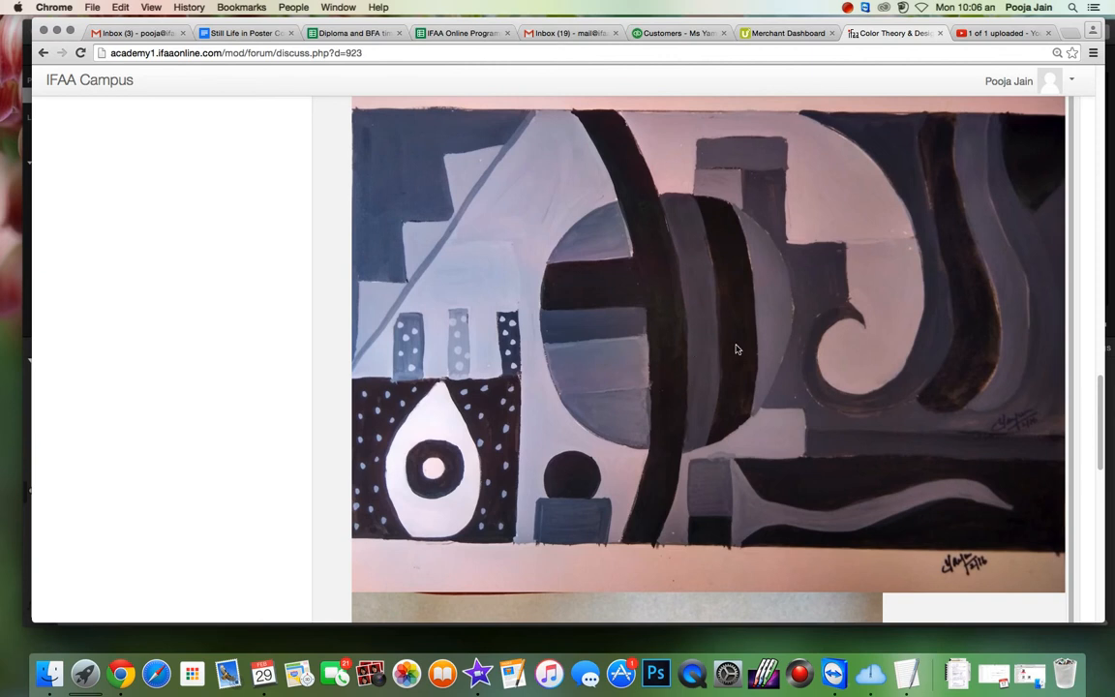
mouse_move(828, 346)
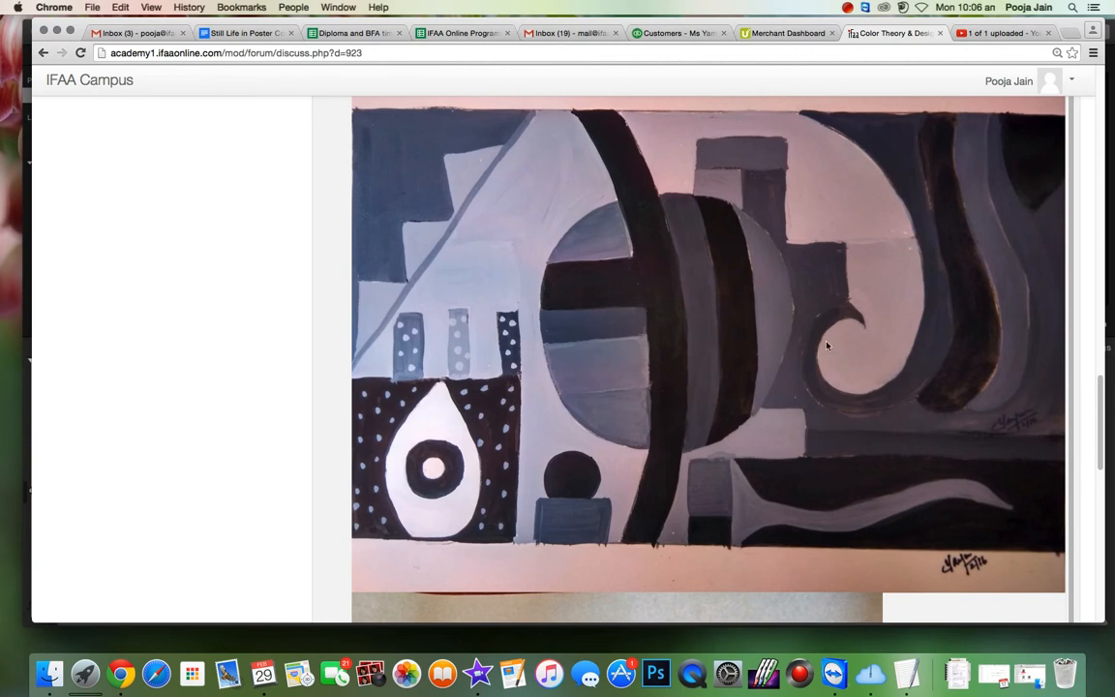
mouse_move(616, 252)
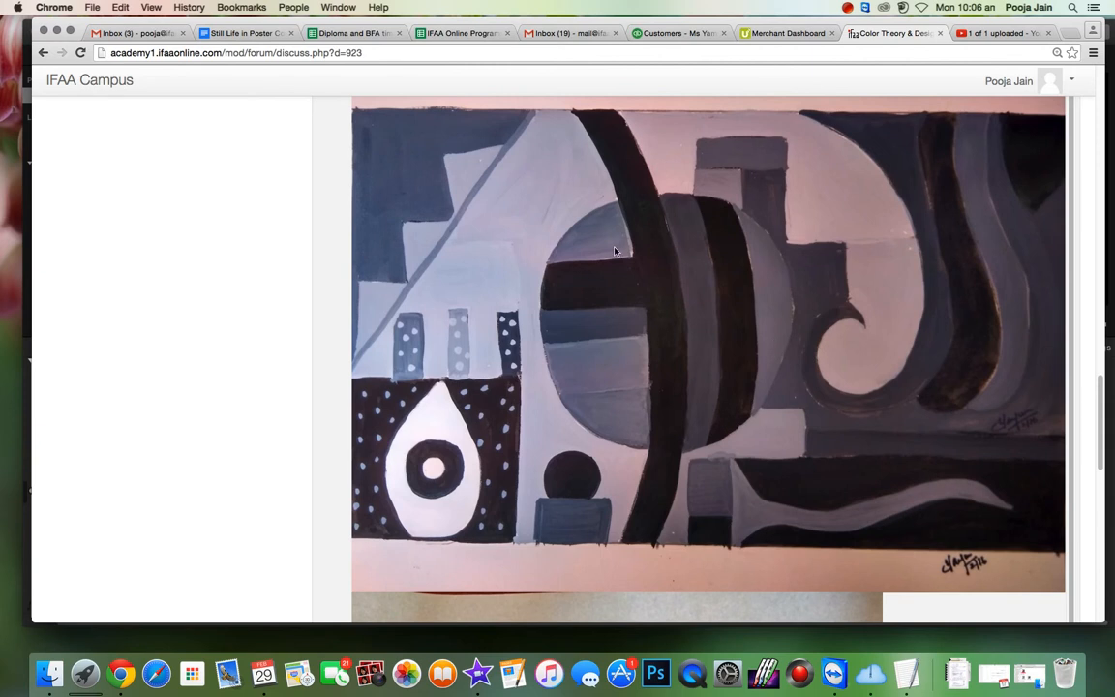
mouse_move(592, 256)
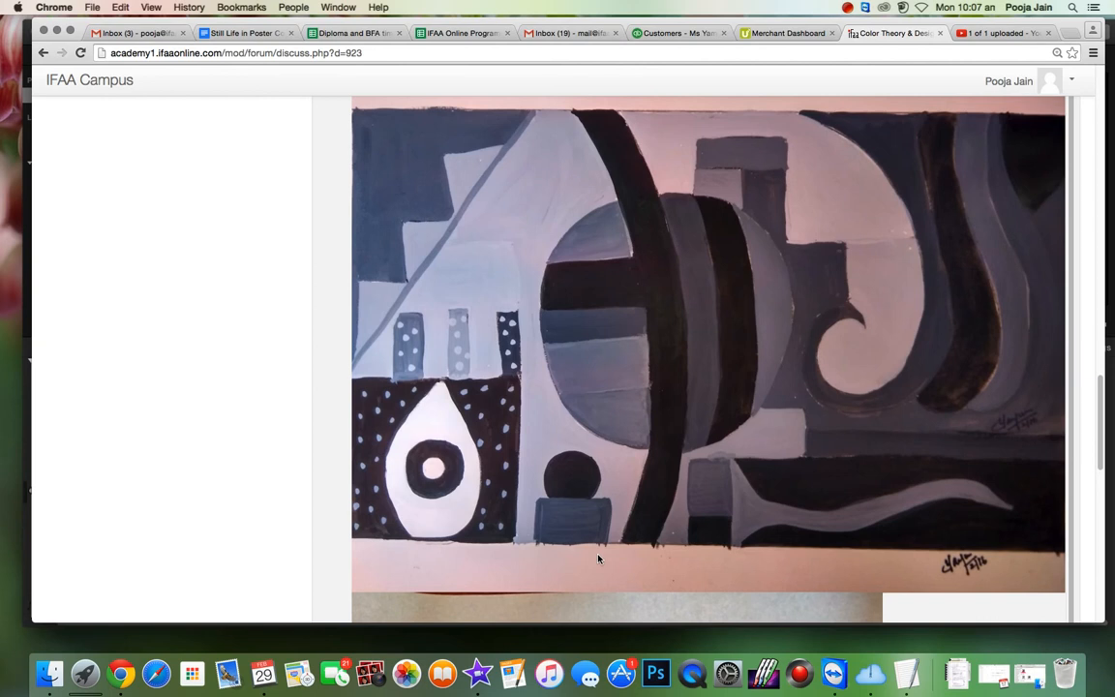
mouse_move(533, 542)
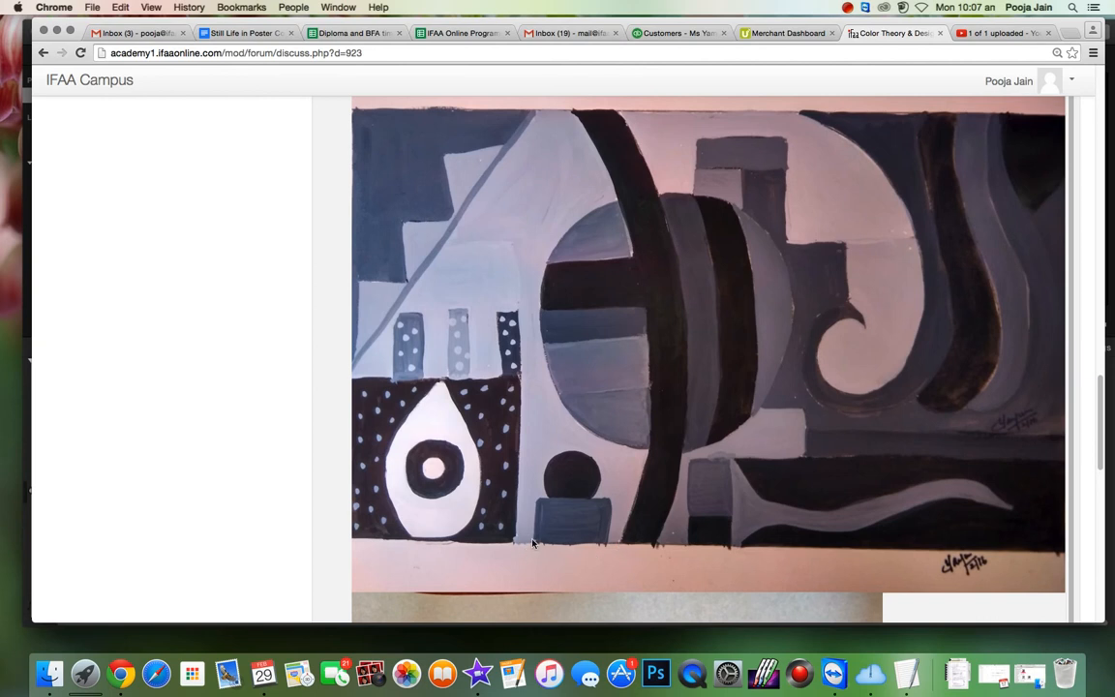
mouse_move(542, 508)
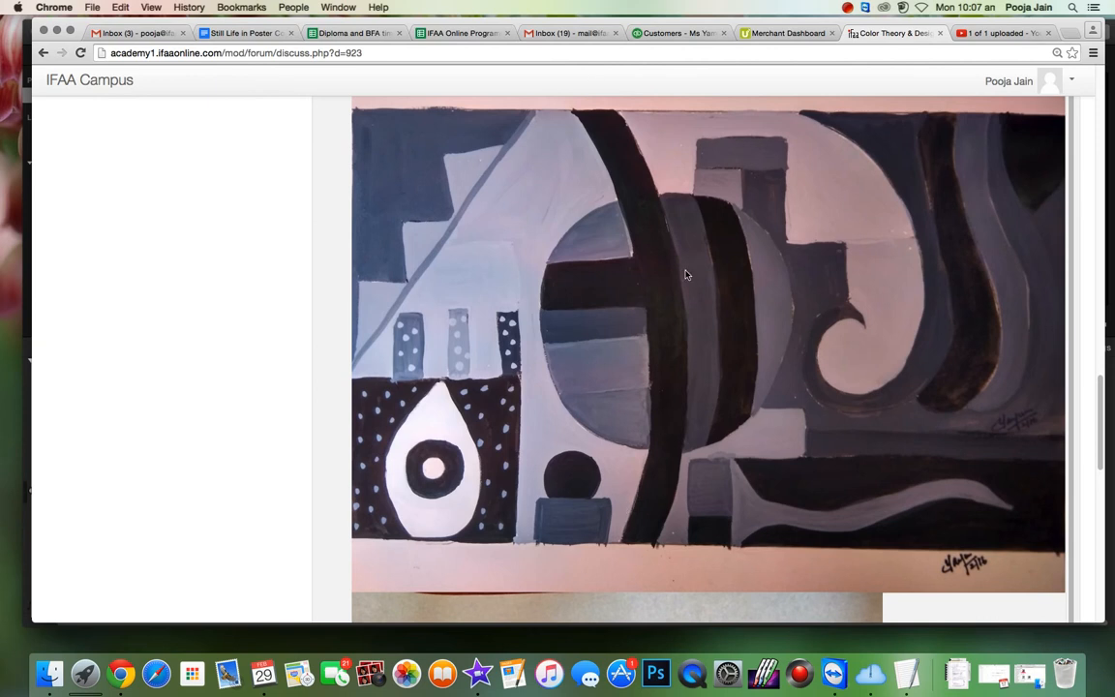
mouse_move(542, 510)
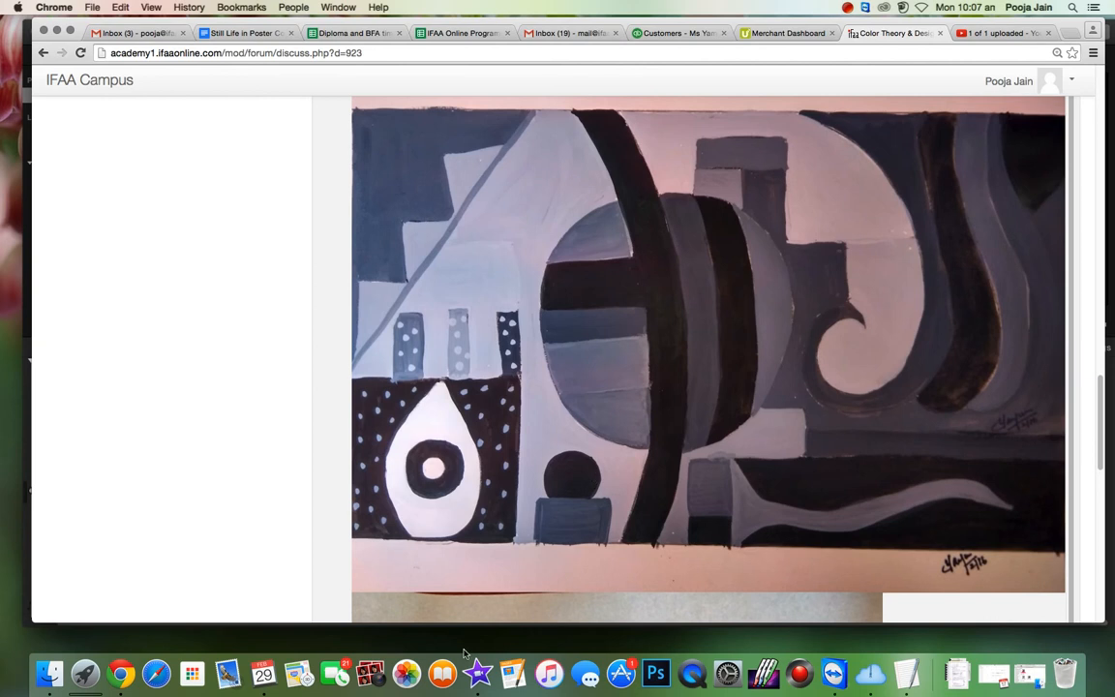
mouse_move(755, 555)
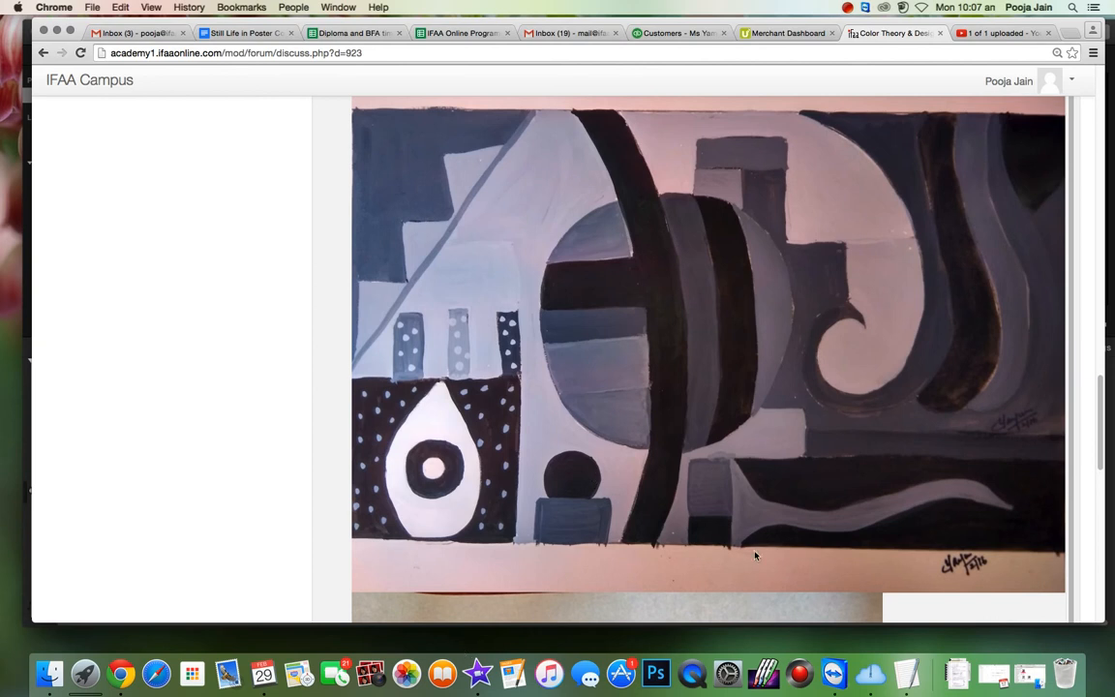
mouse_move(734, 554)
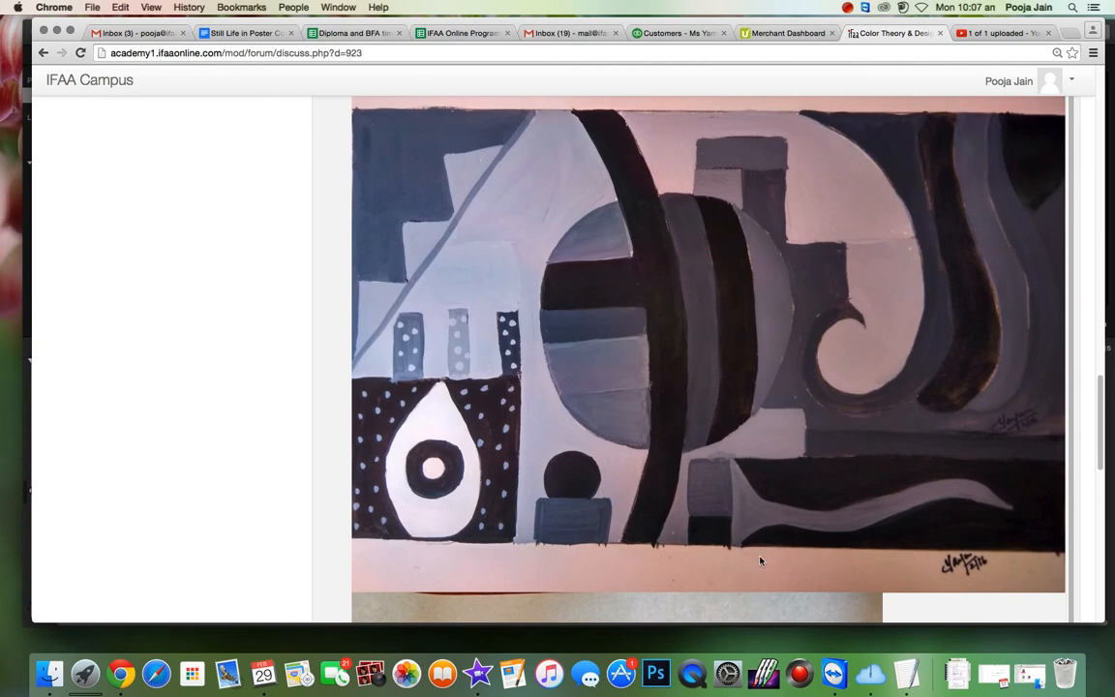
mouse_move(771, 558)
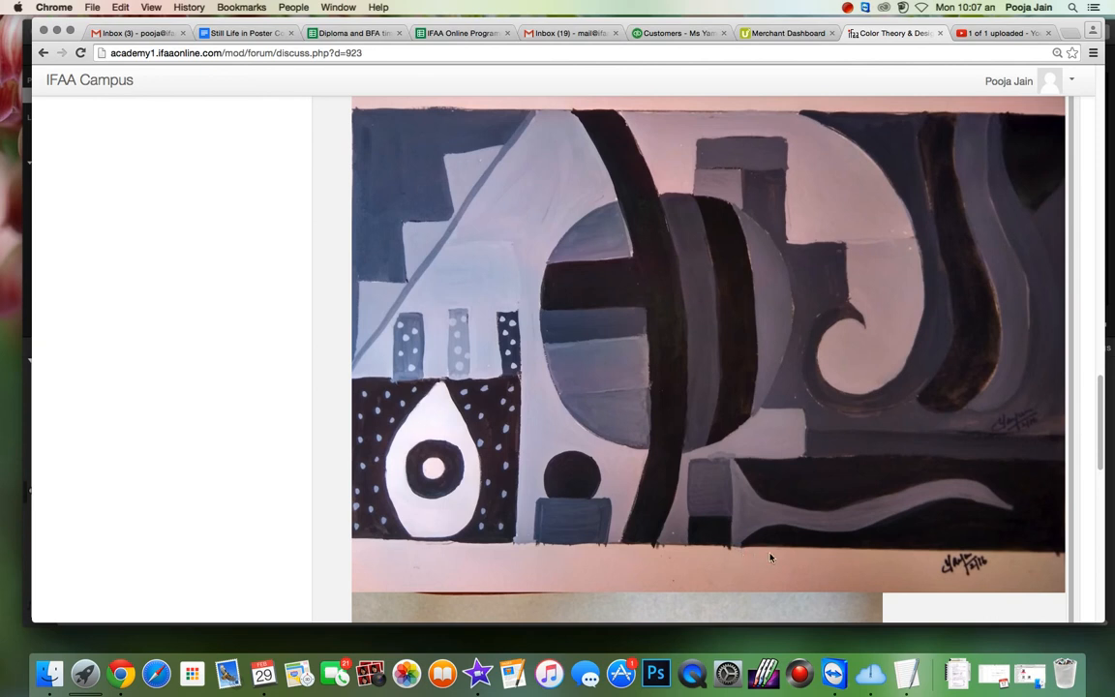
mouse_move(835, 532)
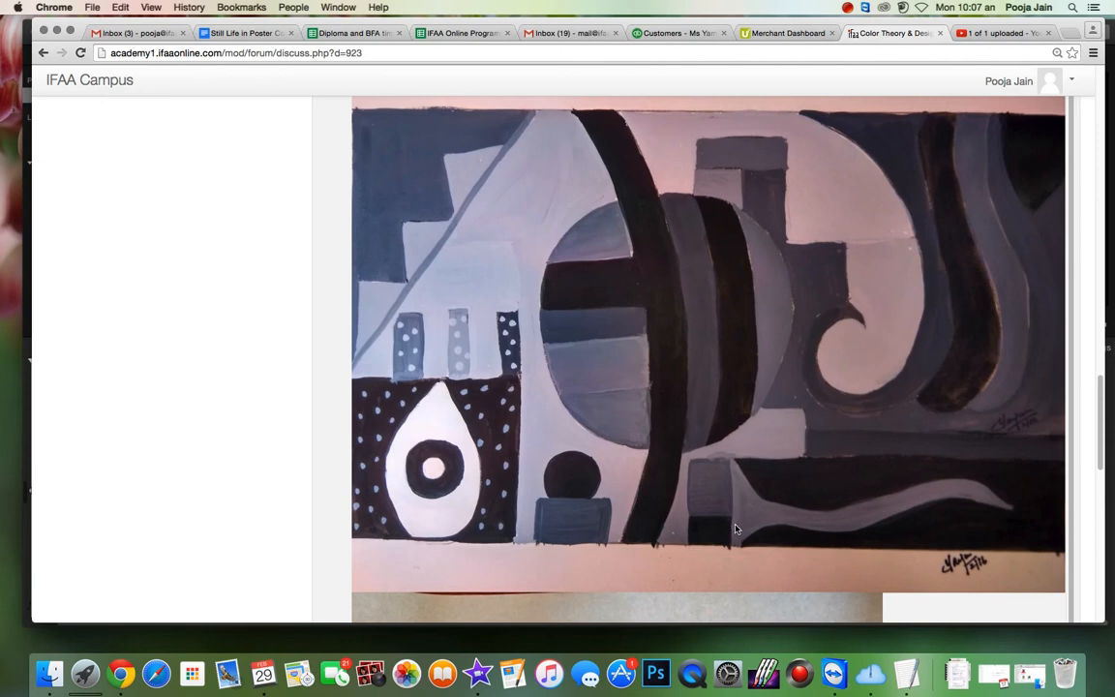
mouse_move(715, 486)
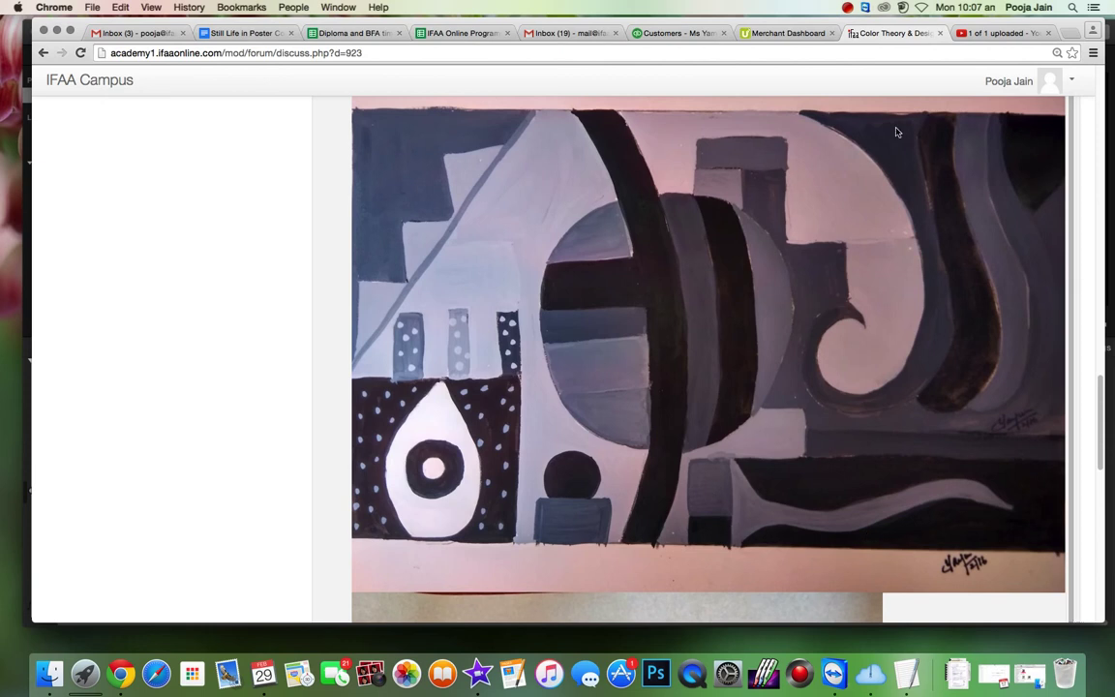
mouse_move(1025, 230)
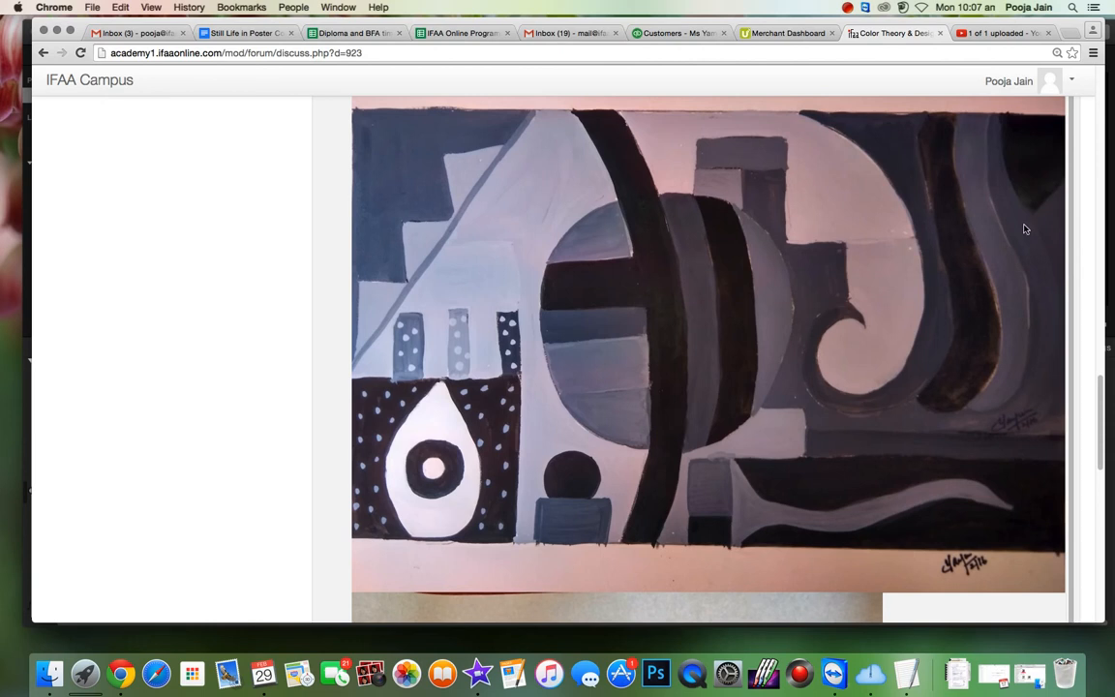
mouse_move(779, 201)
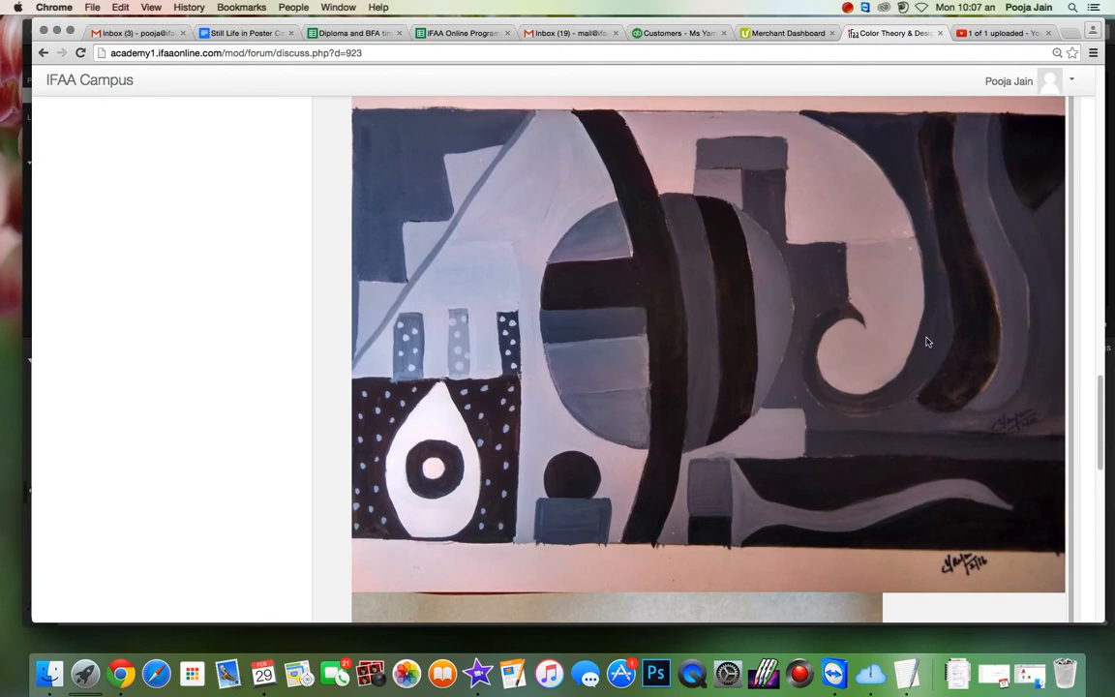
mouse_move(932, 413)
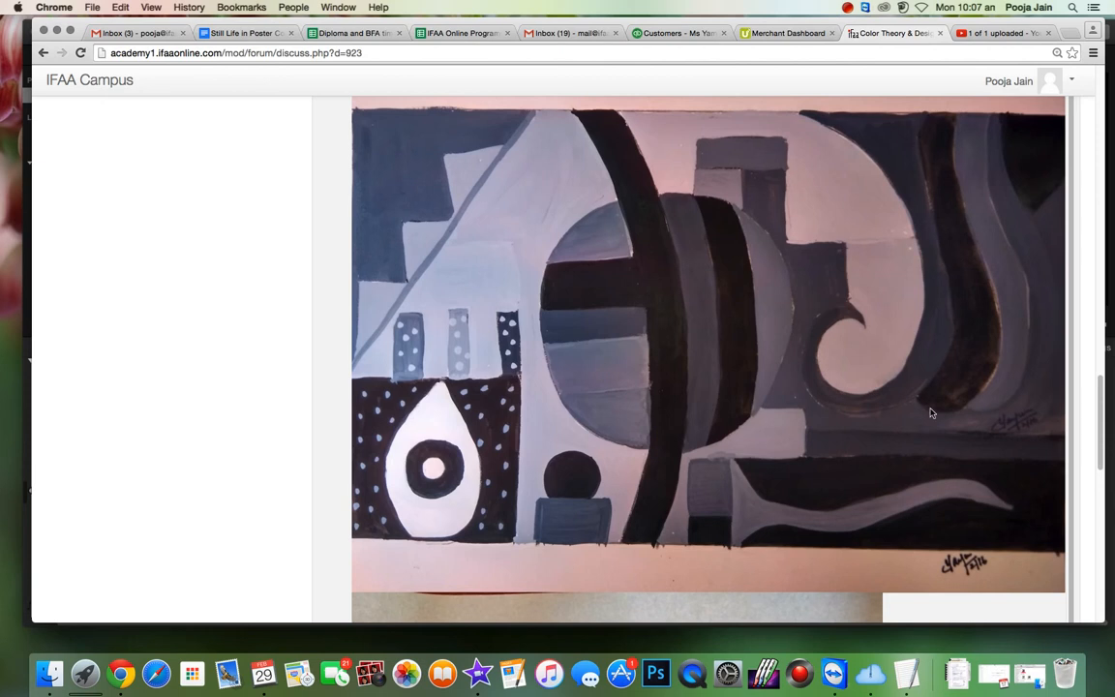
mouse_move(1008, 298)
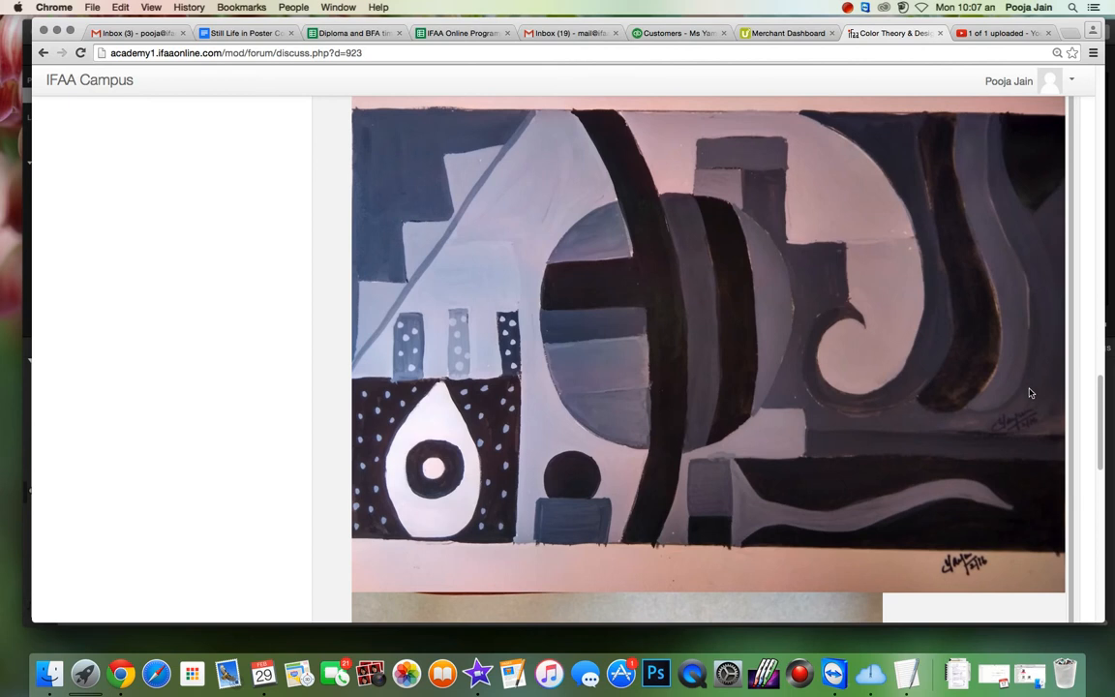
mouse_move(990, 314)
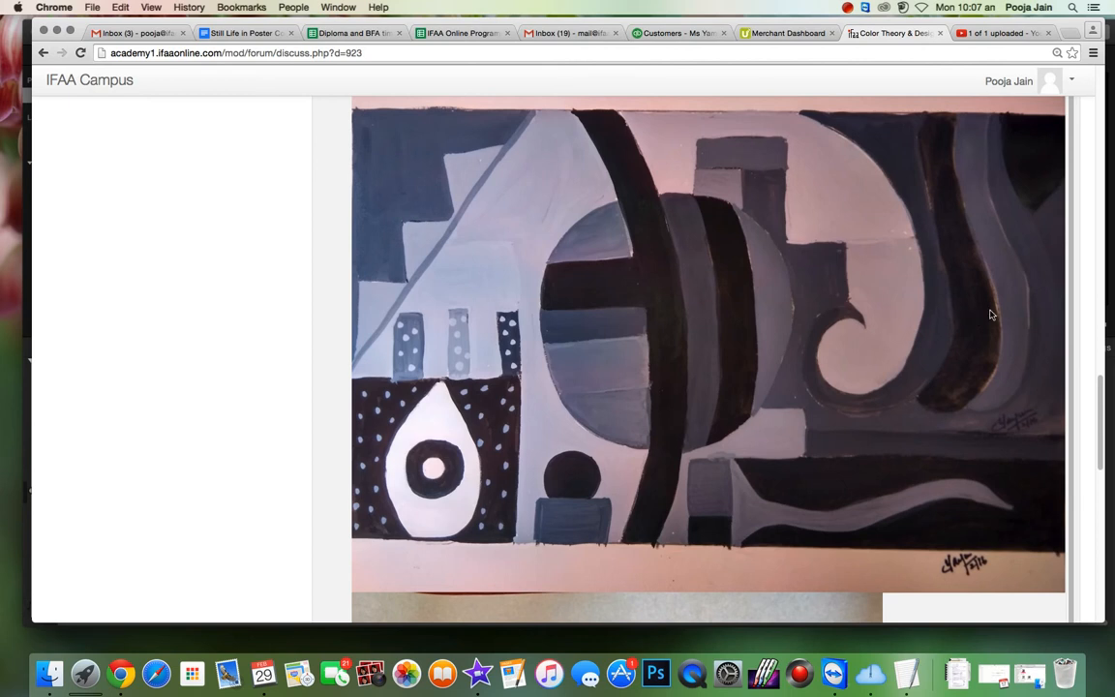
mouse_move(864, 417)
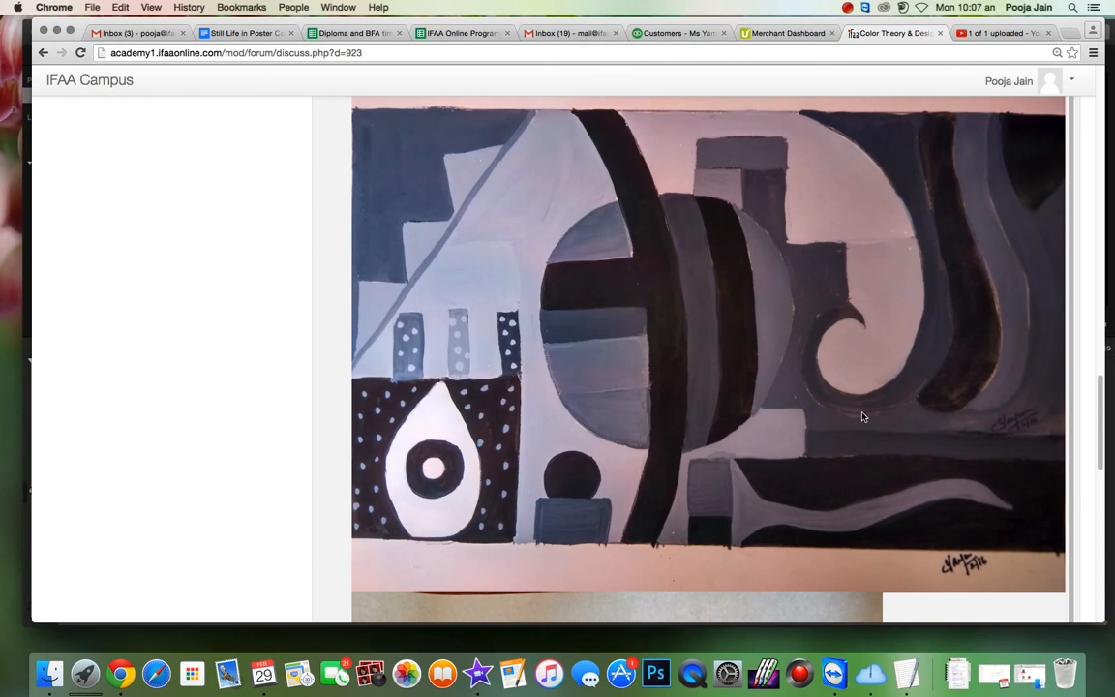
scroll(down, 3)
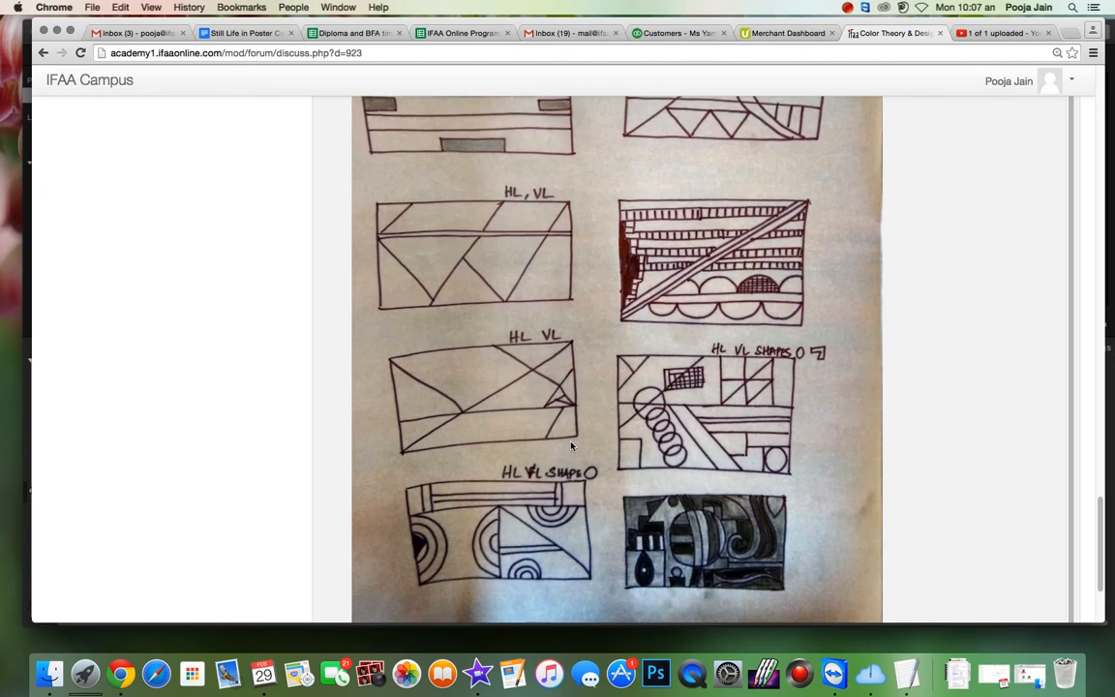
scroll(down, 3)
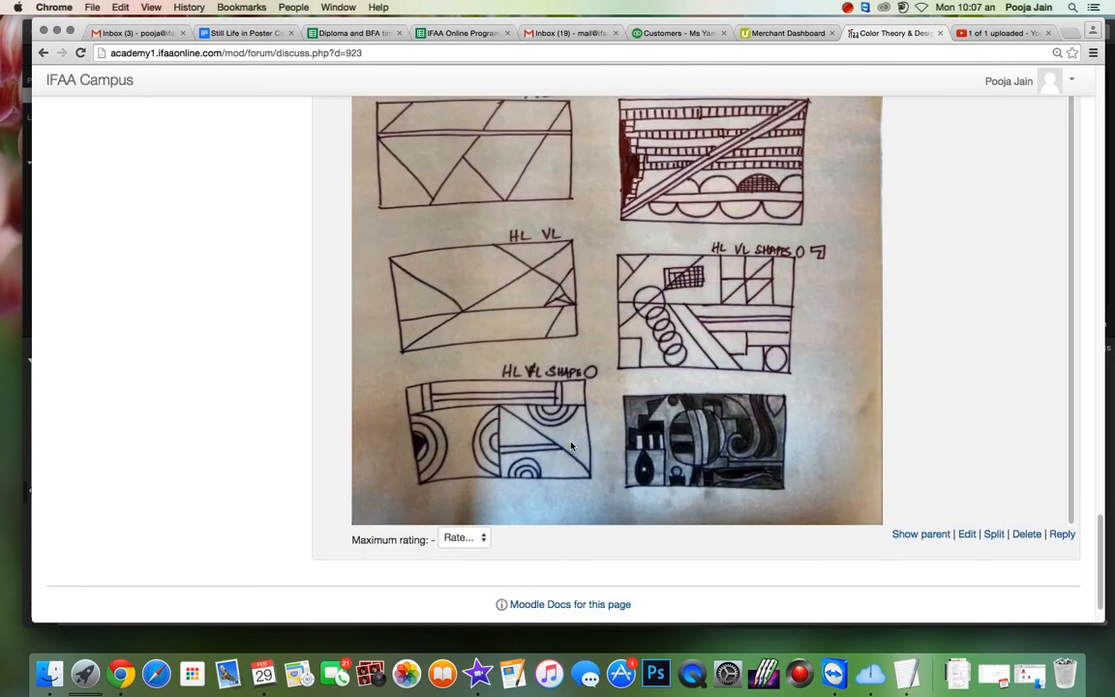
mouse_move(665, 486)
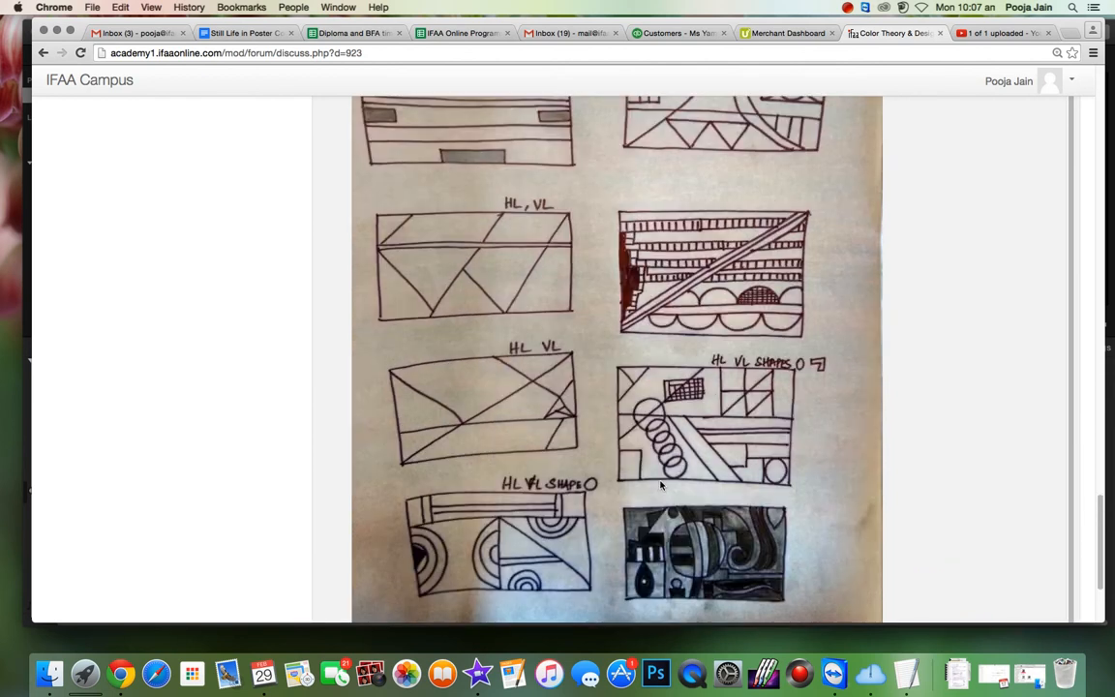
scroll(down, 3)
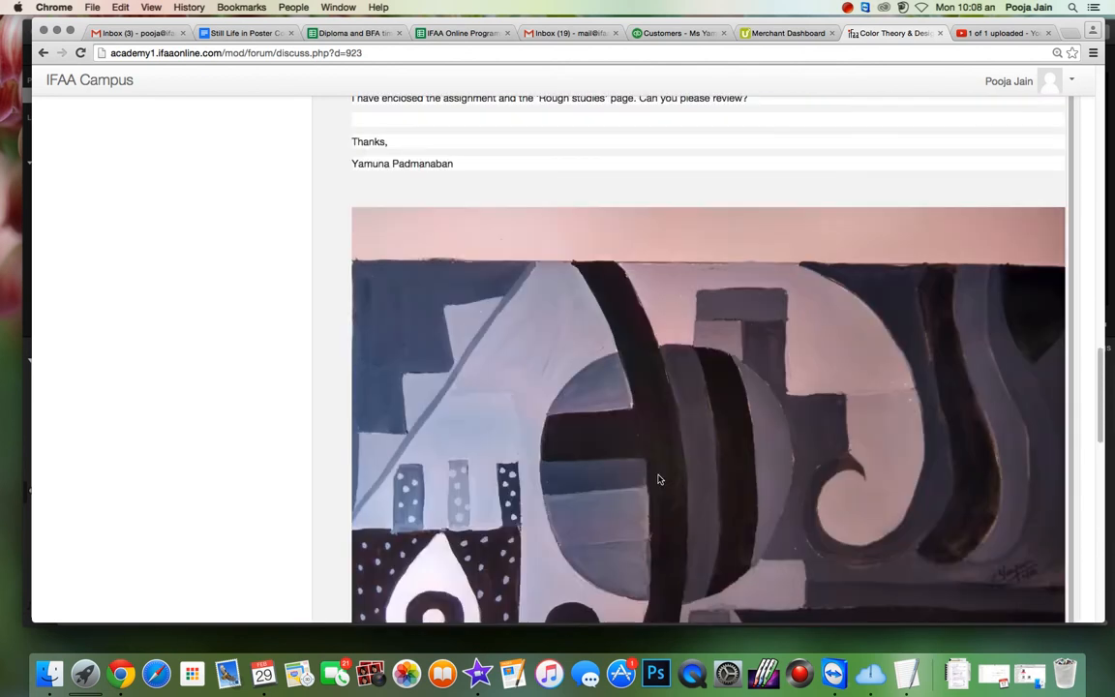
scroll(down, 3)
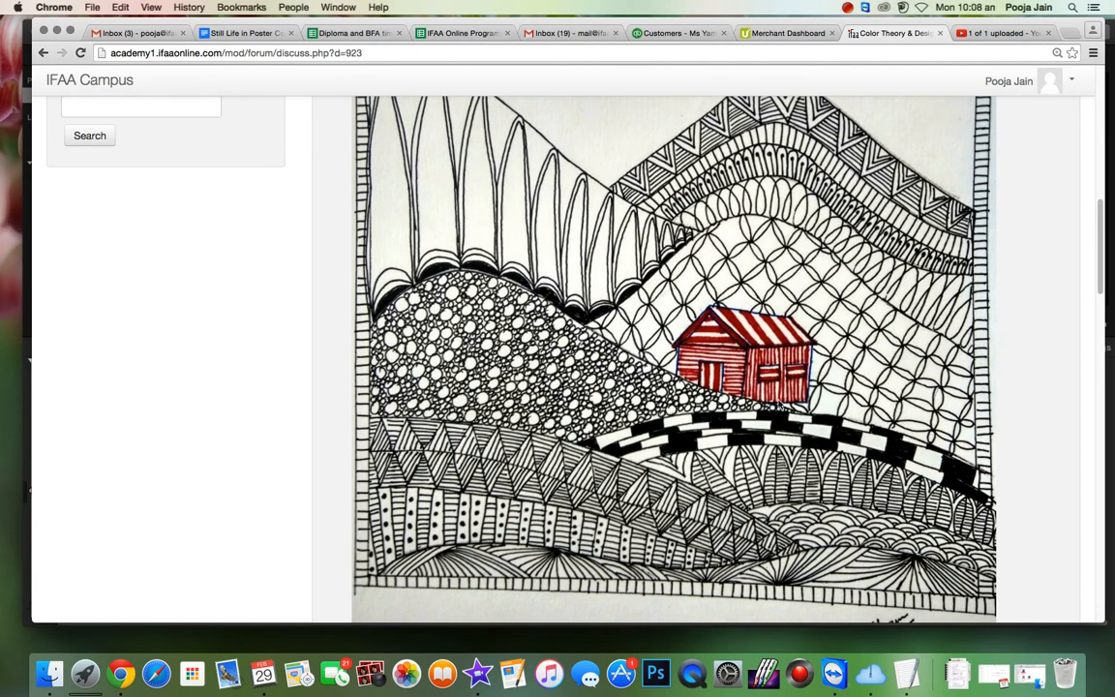
mouse_move(726, 421)
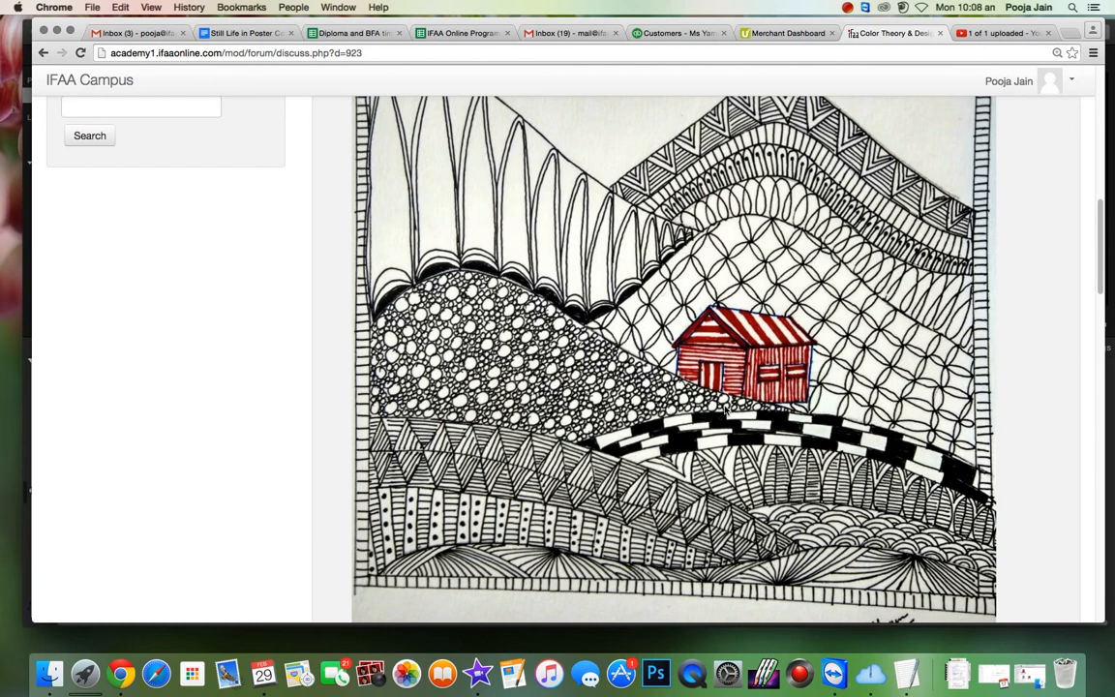
mouse_move(797, 372)
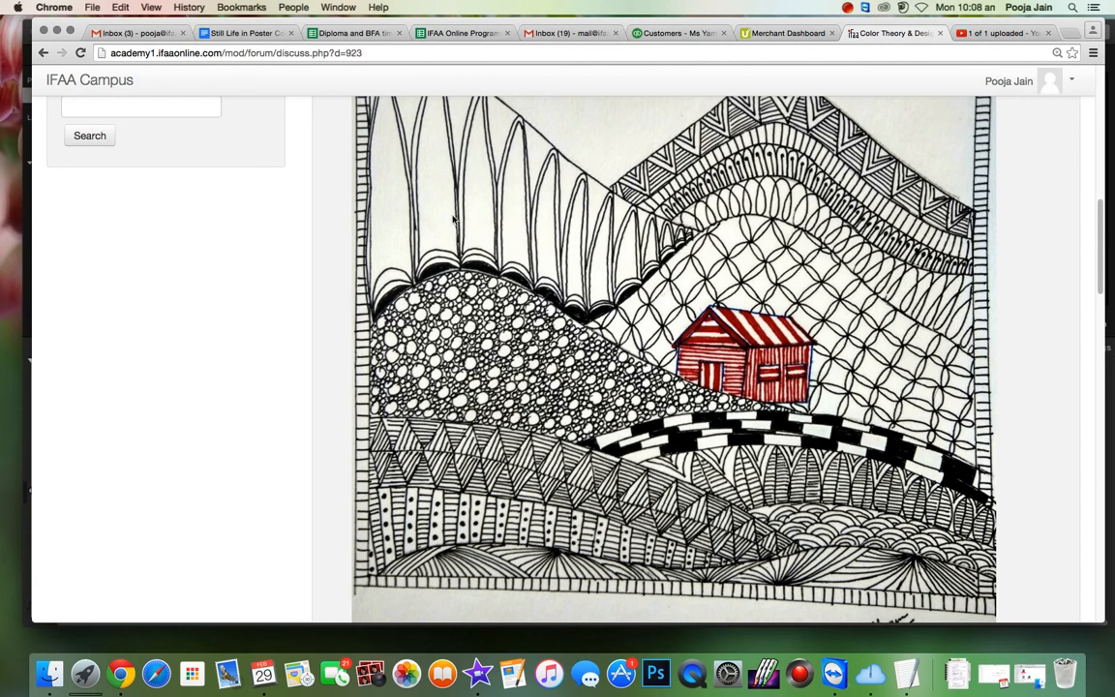
mouse_move(426, 224)
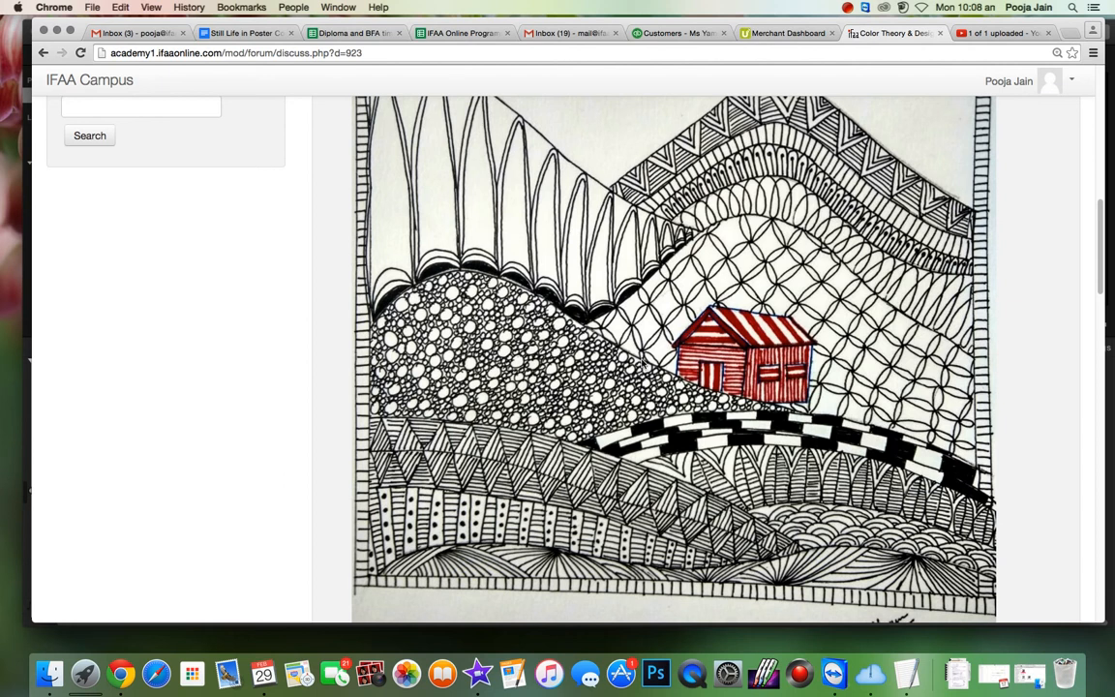
scroll(down, 3)
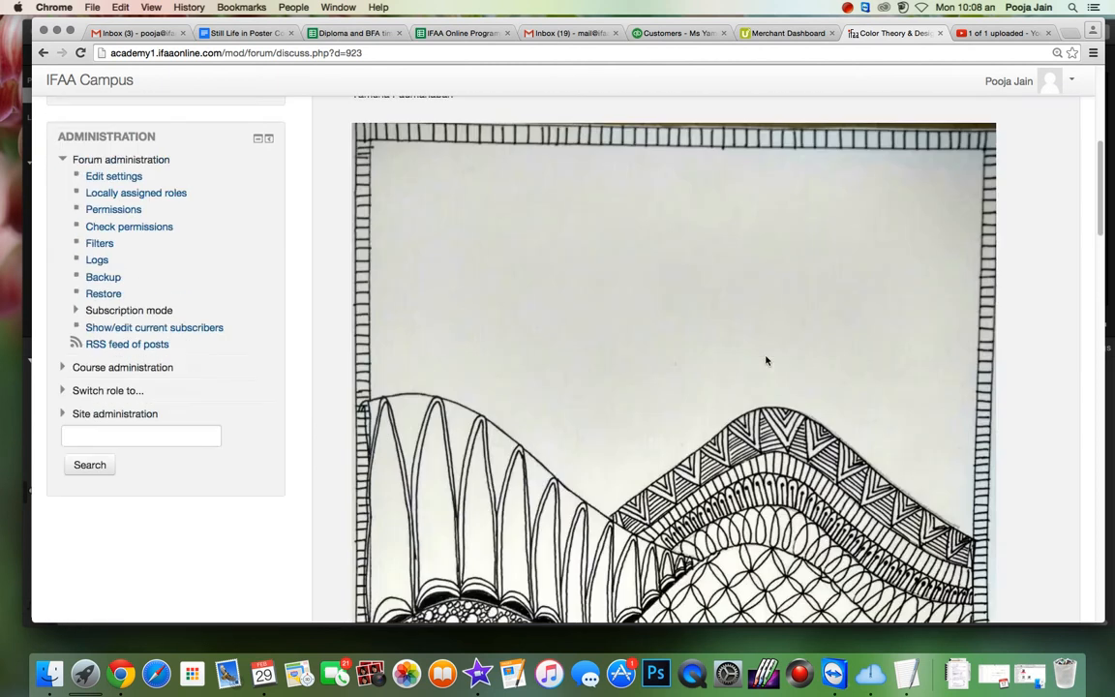
scroll(down, 3)
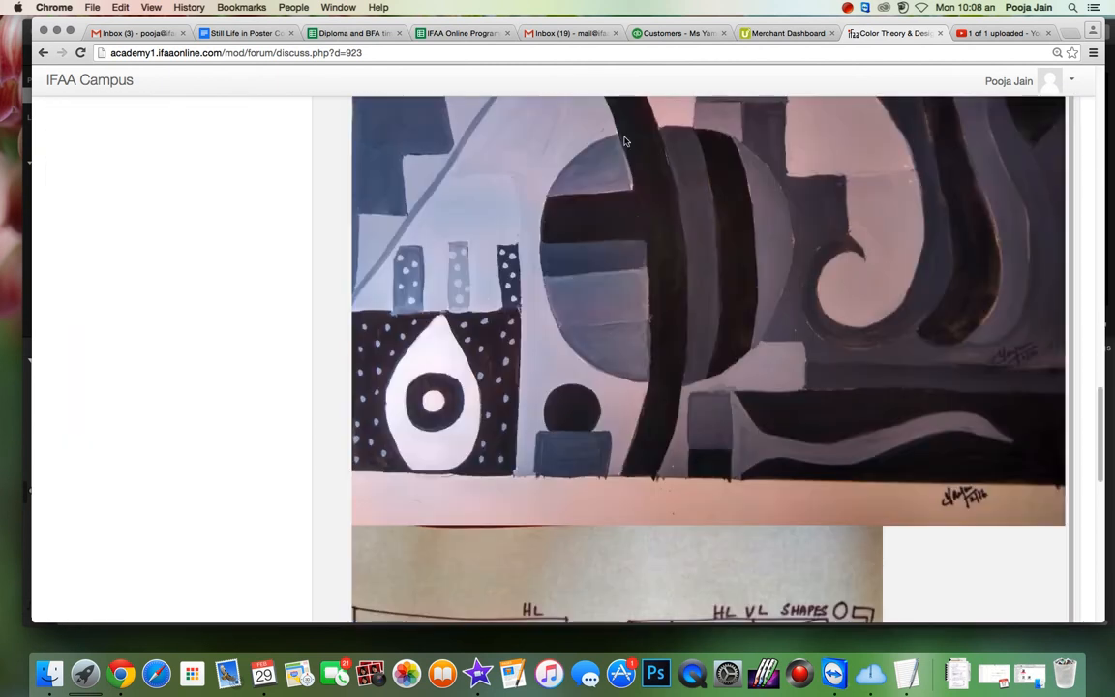
scroll(down, 3)
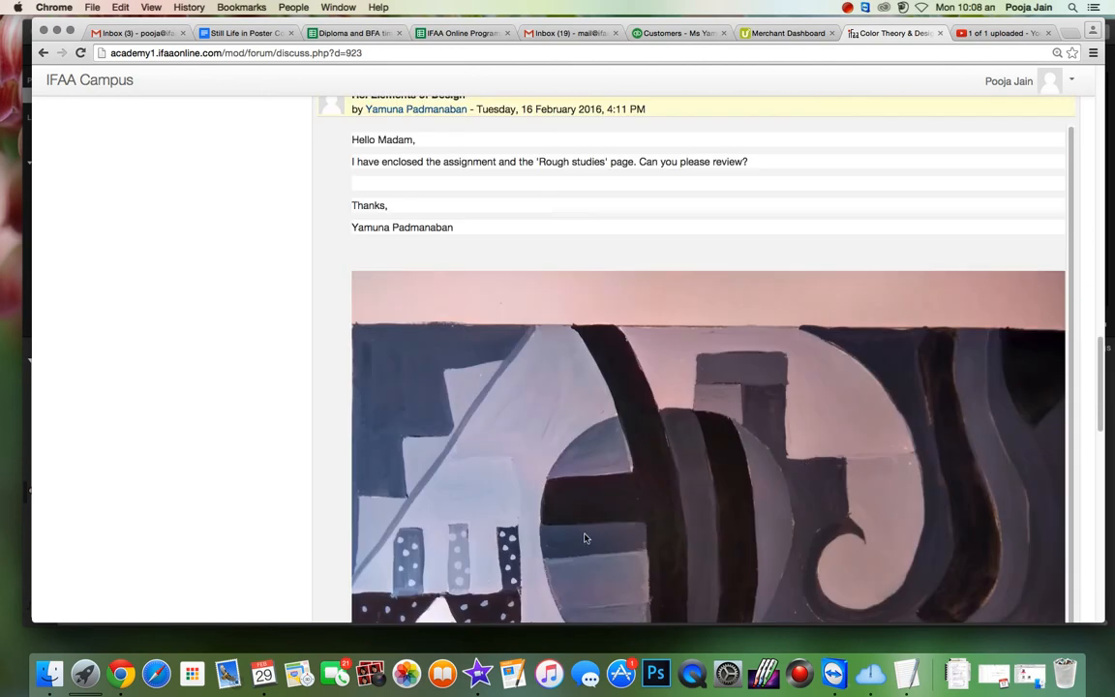
scroll(down, 3)
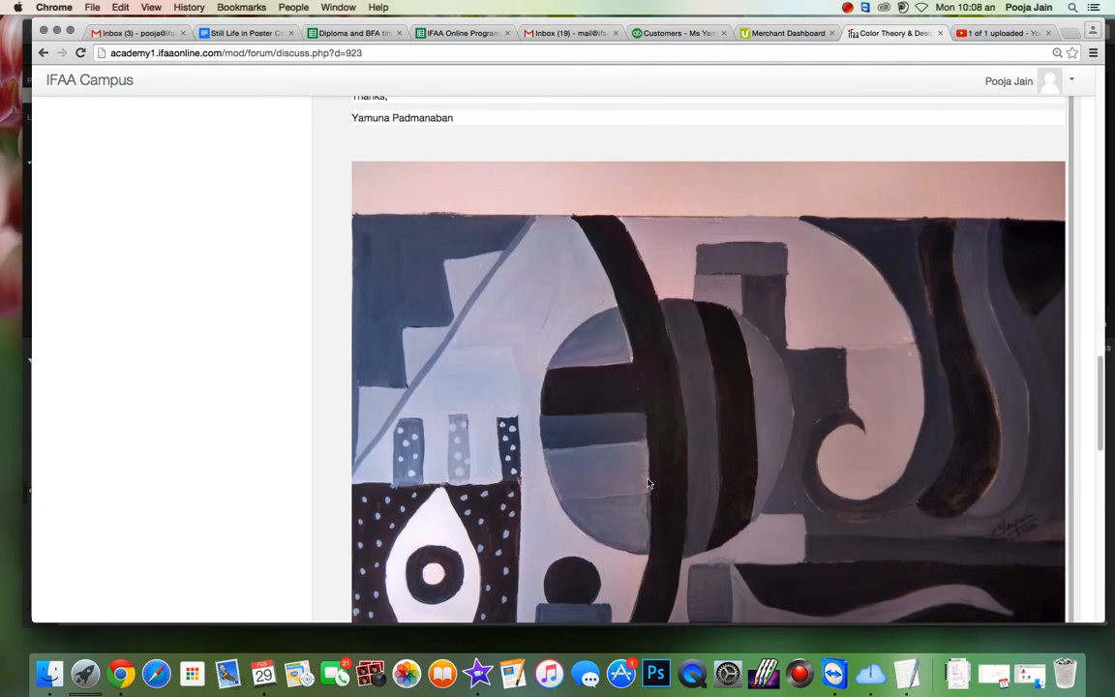
mouse_move(541, 280)
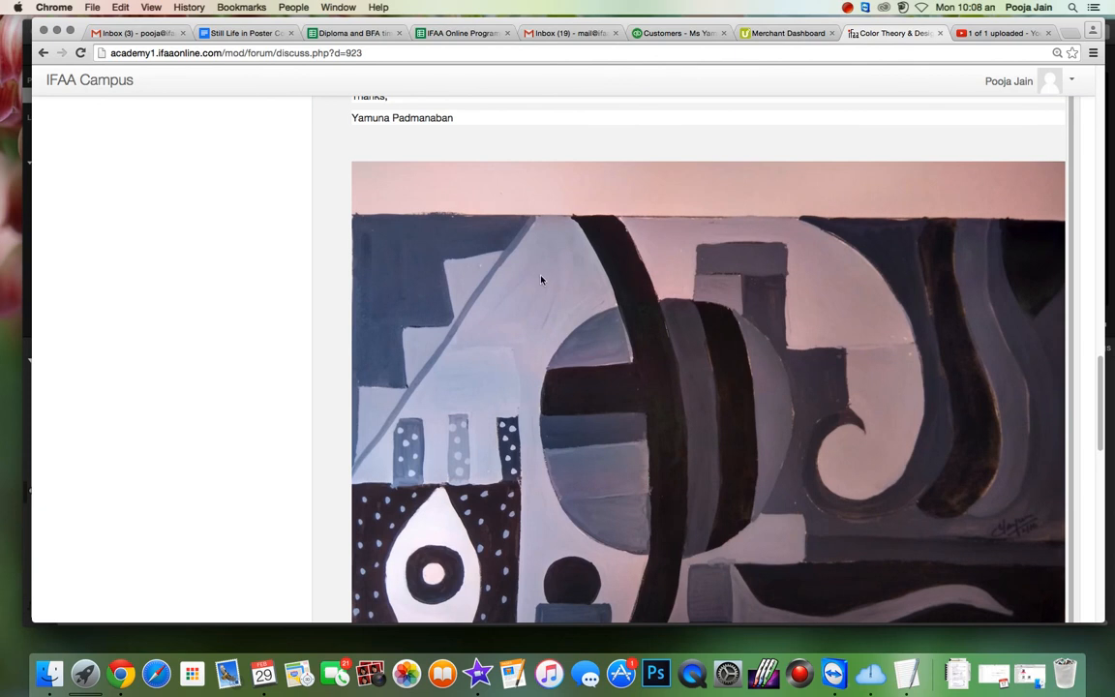
mouse_move(634, 355)
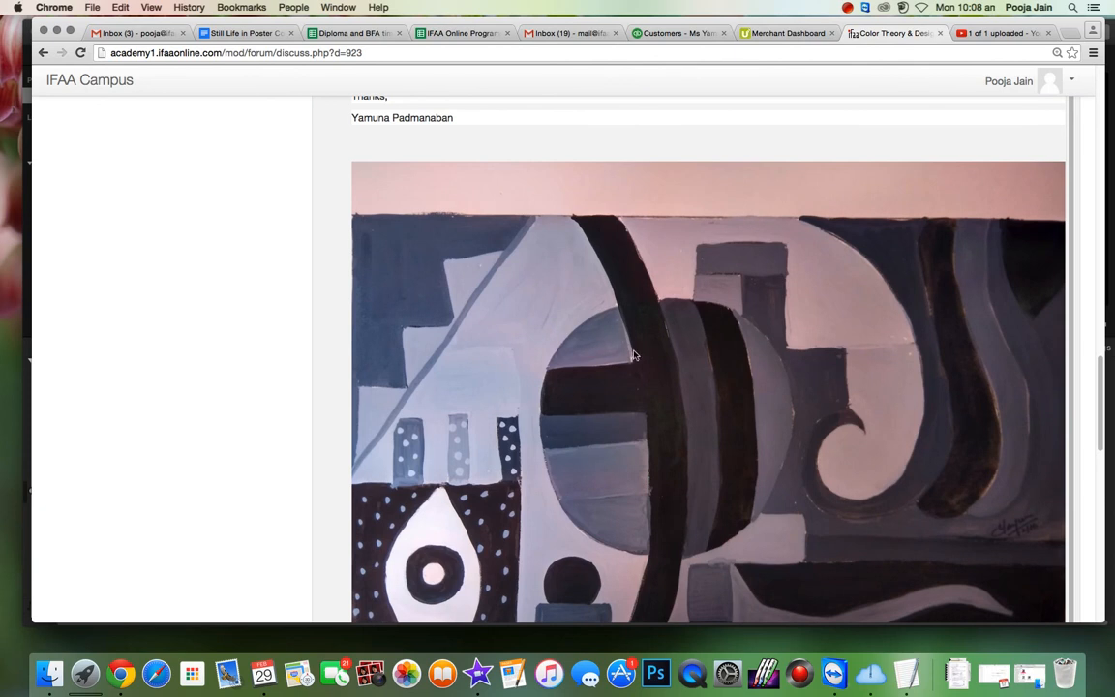
mouse_move(647, 531)
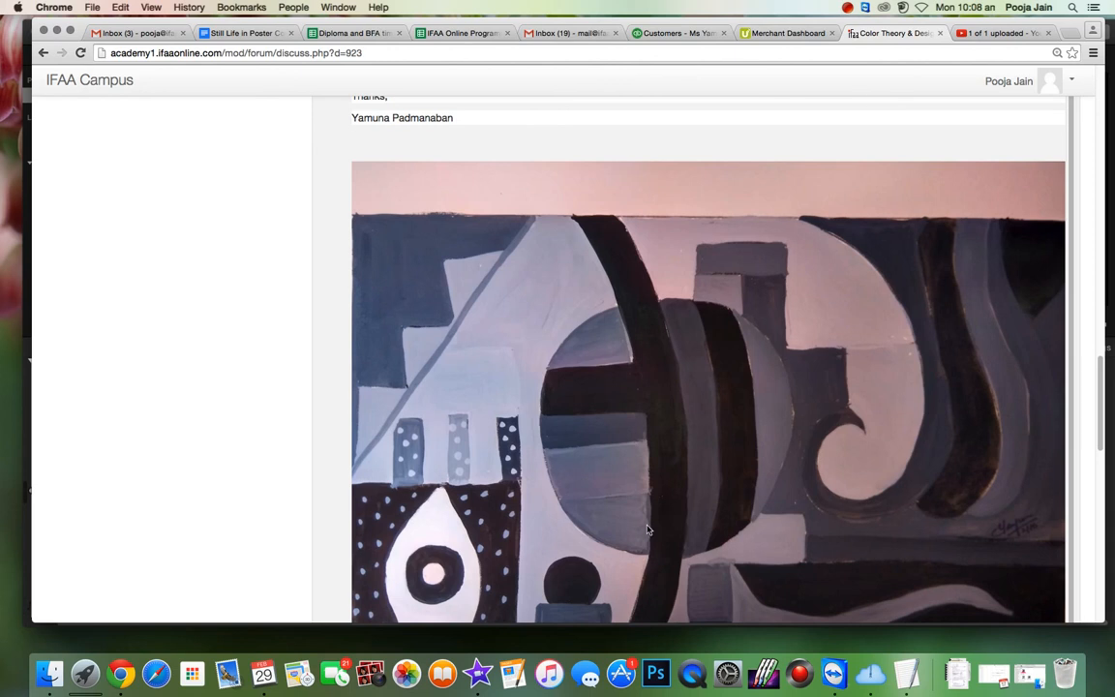
mouse_move(463, 378)
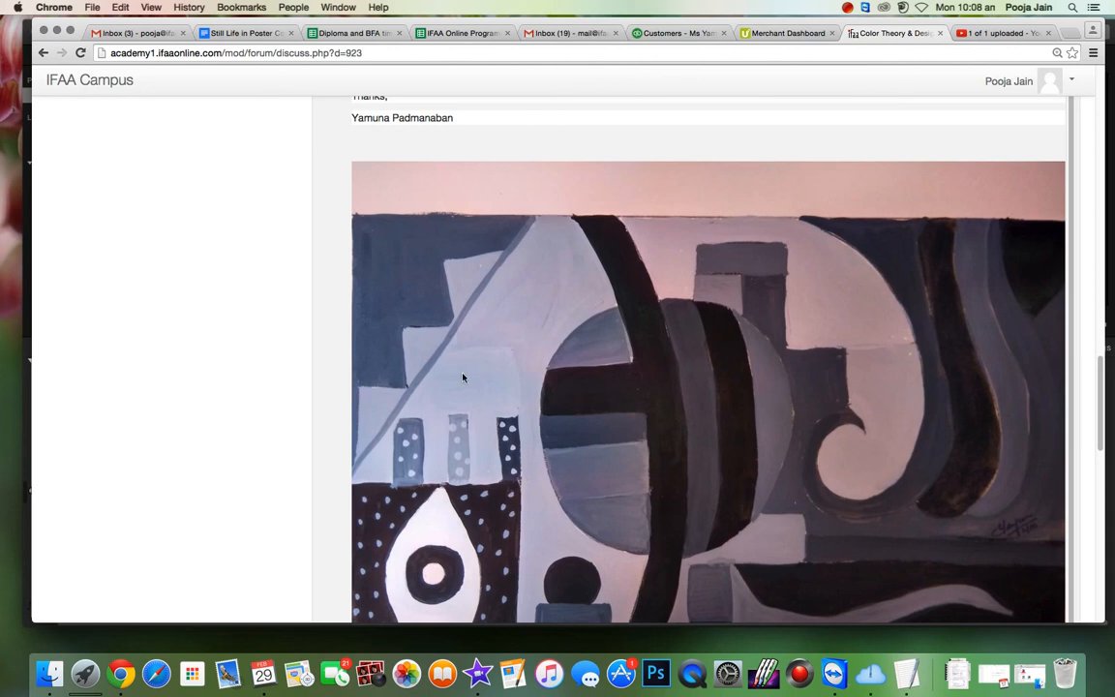
mouse_move(505, 297)
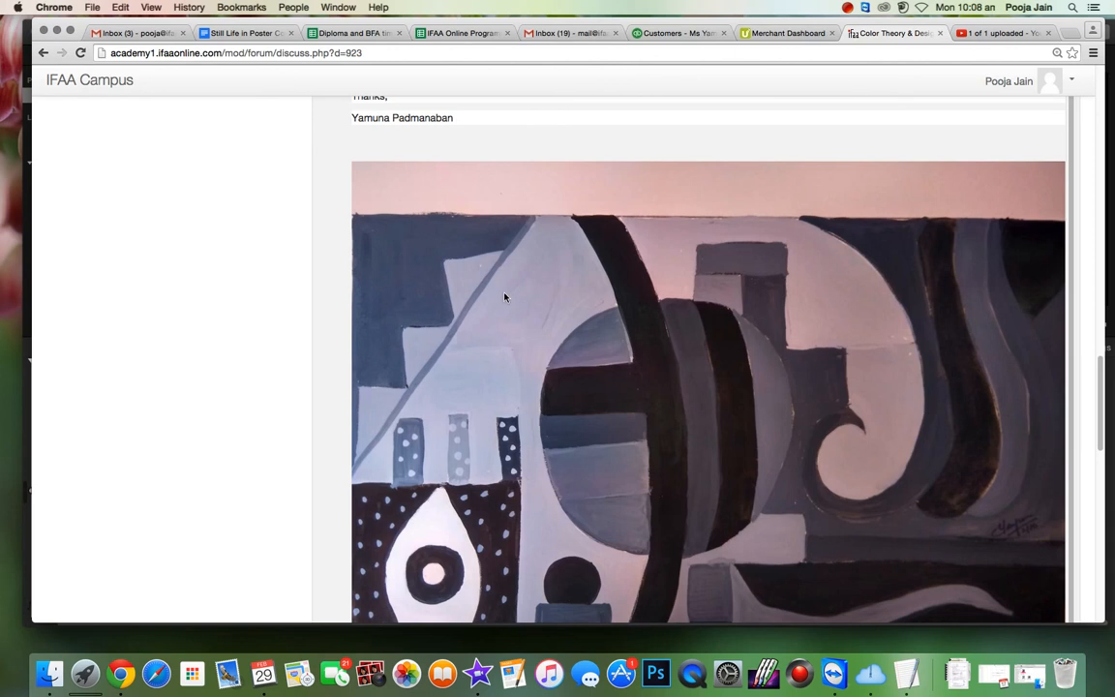
mouse_move(745, 423)
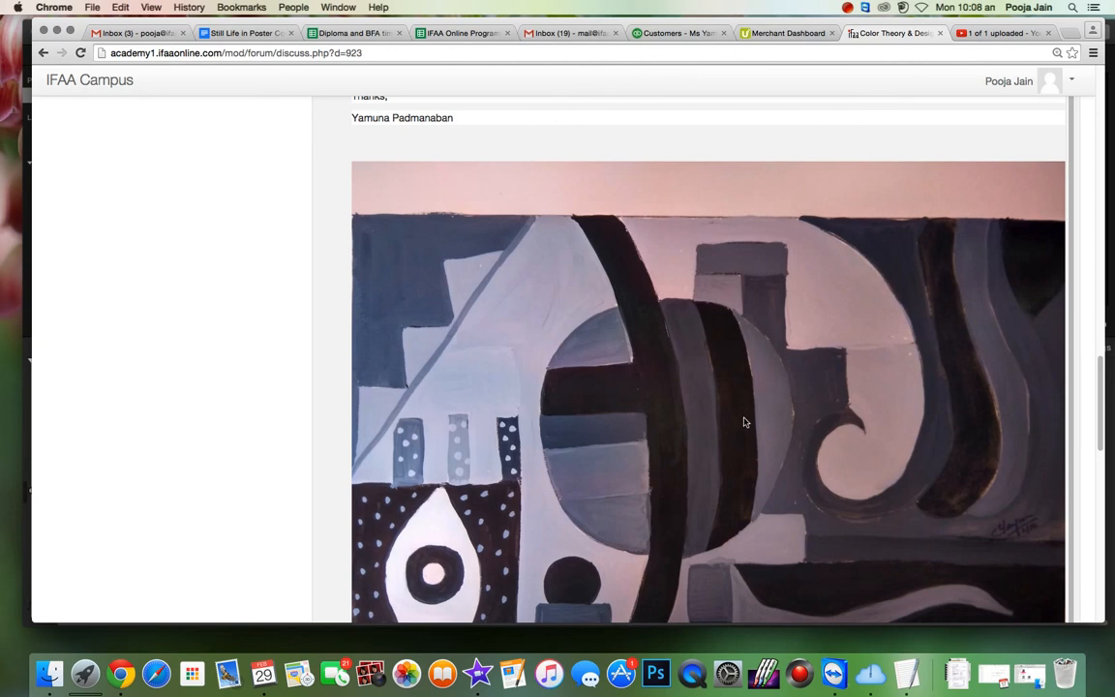
mouse_move(955, 516)
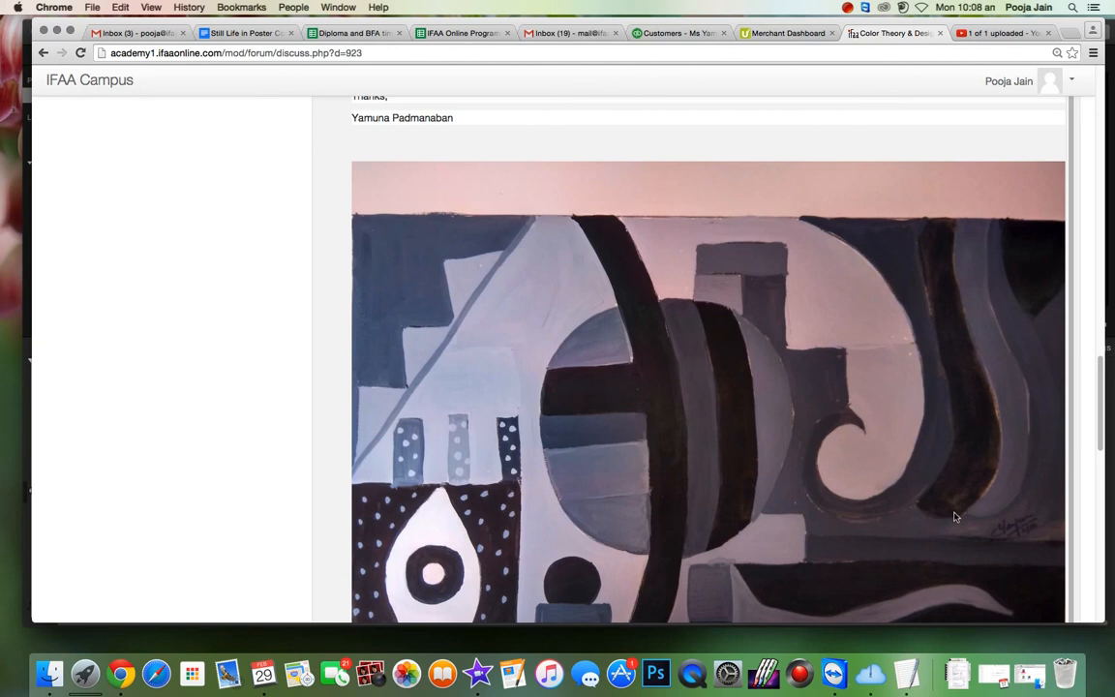
scroll(down, 3)
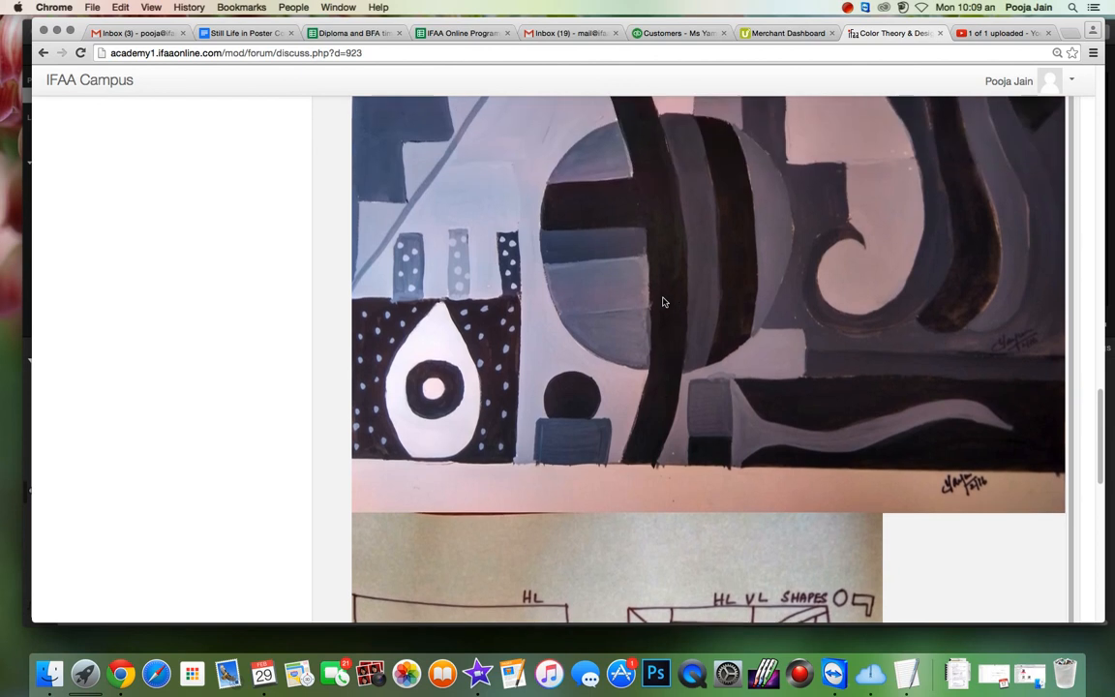
scroll(down, 3)
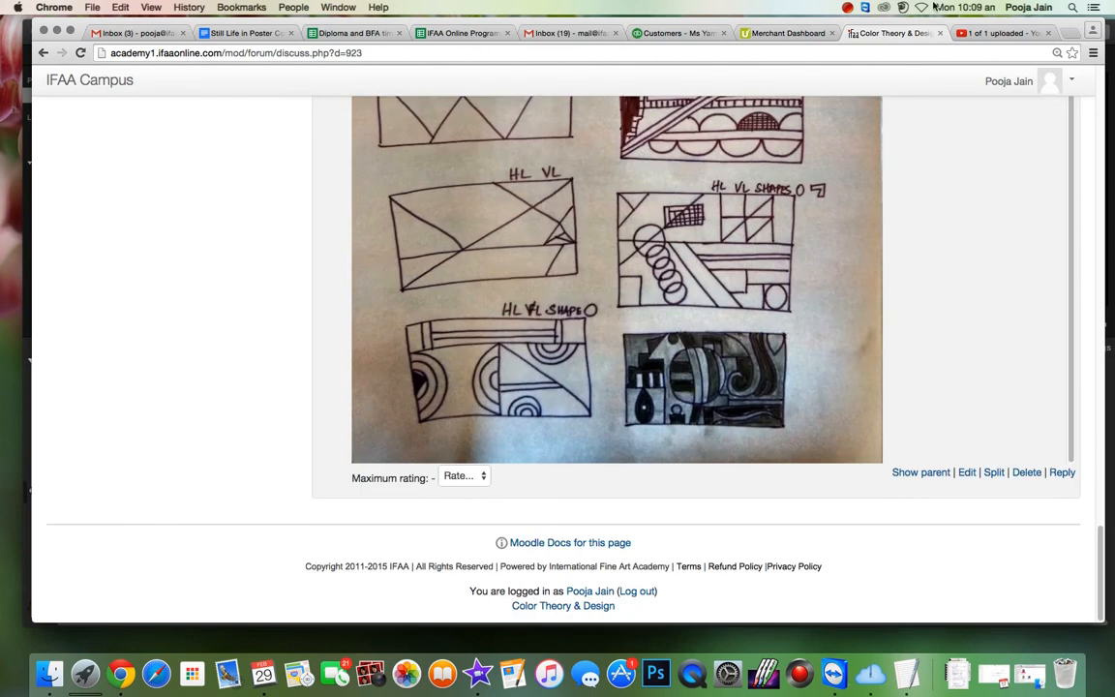